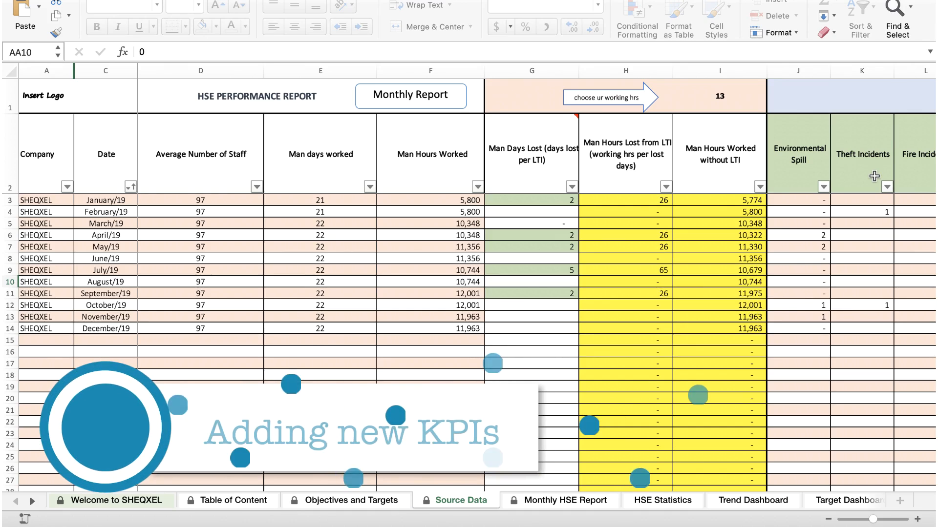
Unprotect the Source Data sheet with its password so columns can be inserted before Permits (PTW) Issued
{"action": "scroll", "scroll_direction": "right", "scroll_amount": 3}
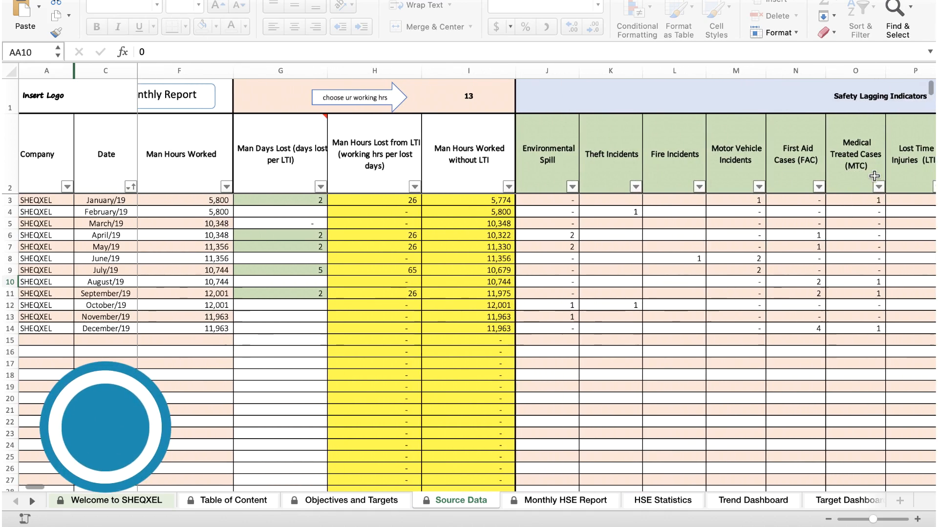
{"action": "scroll", "scroll_direction": "right", "scroll_amount": 3}
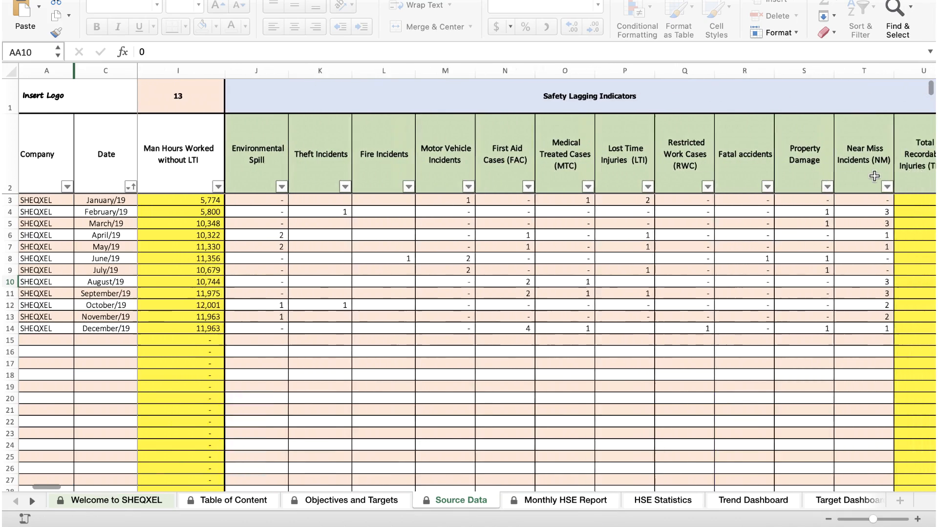
{"action": "scroll", "scroll_direction": "right", "scroll_amount": 3}
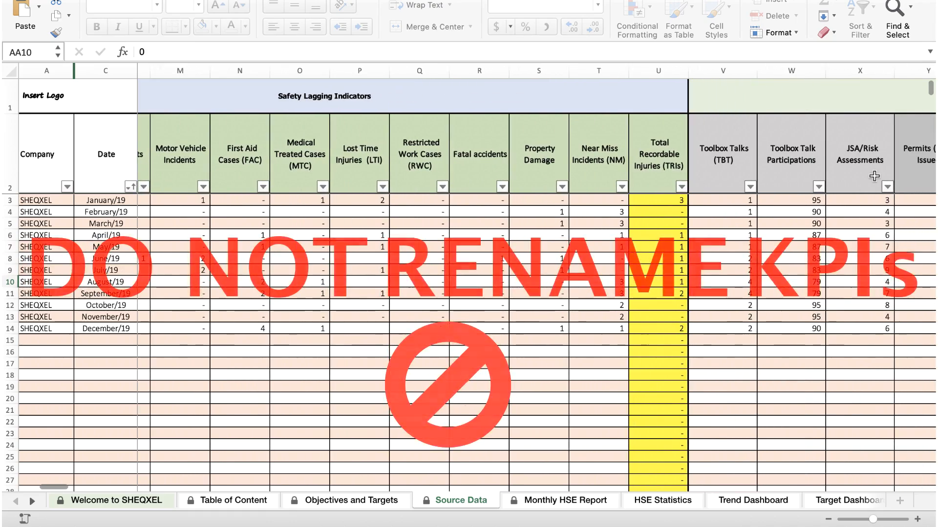
{"action": "scroll", "scroll_direction": "right", "scroll_amount": 3}
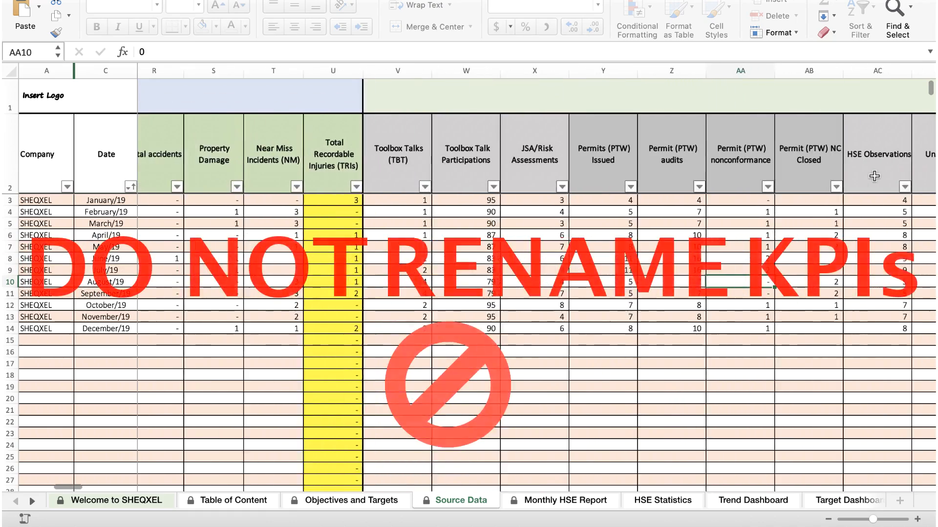
{"action": "scroll", "scroll_direction": "right", "scroll_amount": 3}
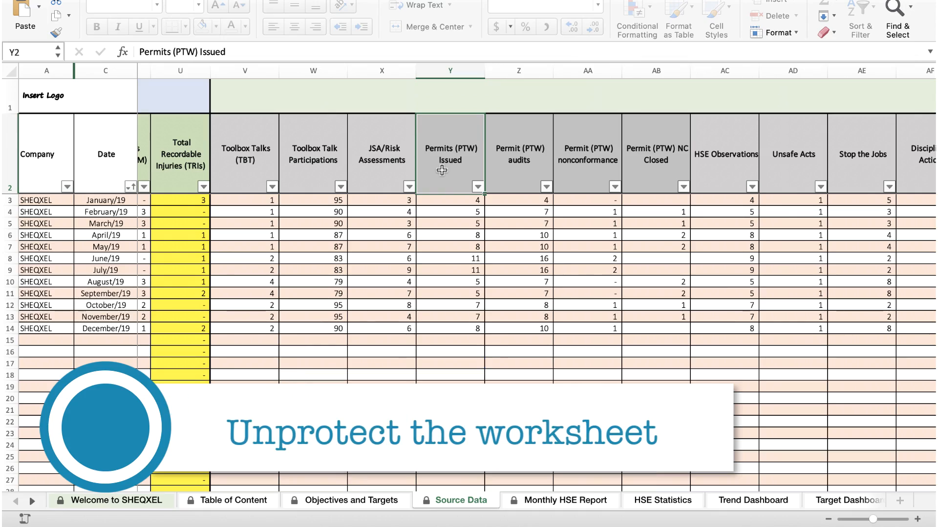
{"action": "left_click", "coordinate": [361, 24]}
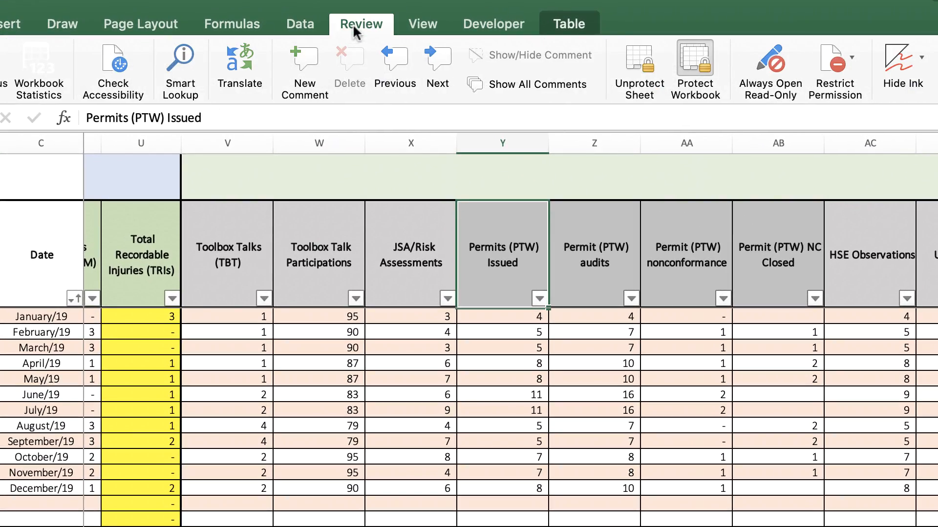
{"action": "left_click", "coordinate": [694, 68]}
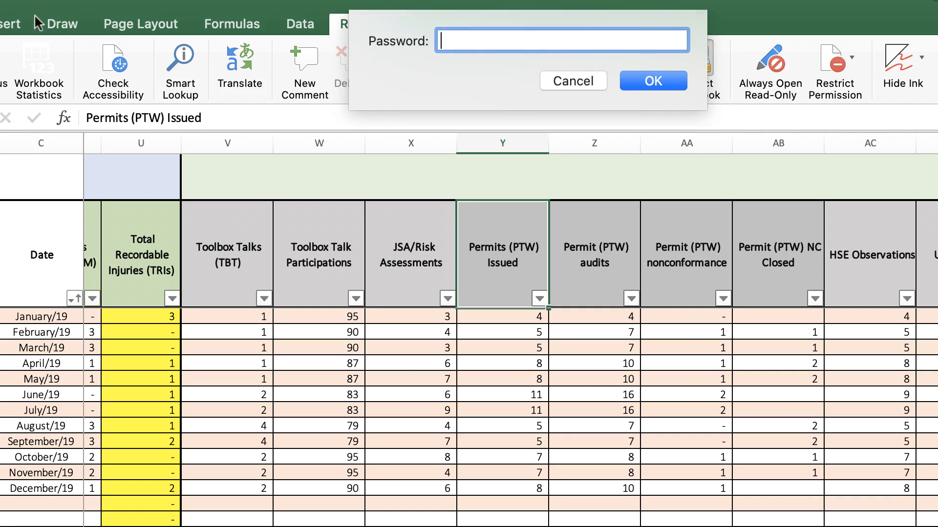
{"action": "type", "text": "•"}
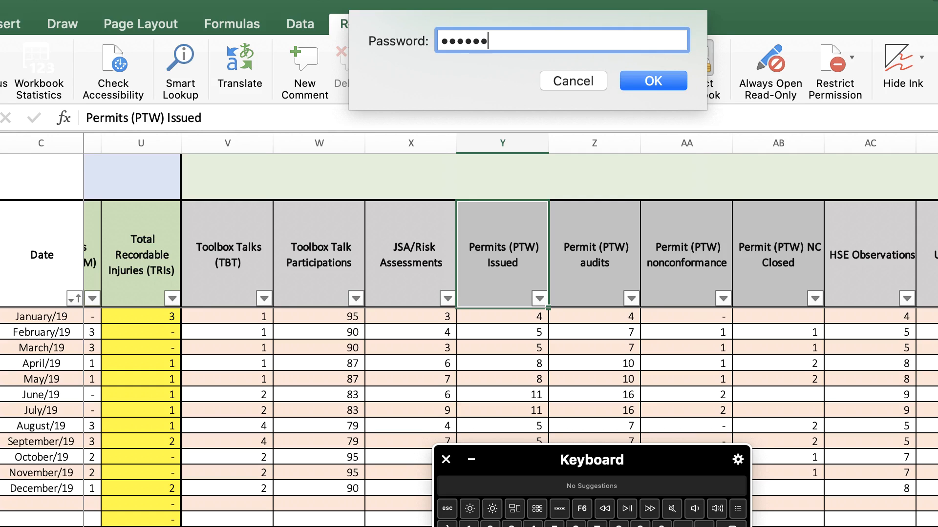
{"action": "type", "text": "password"}
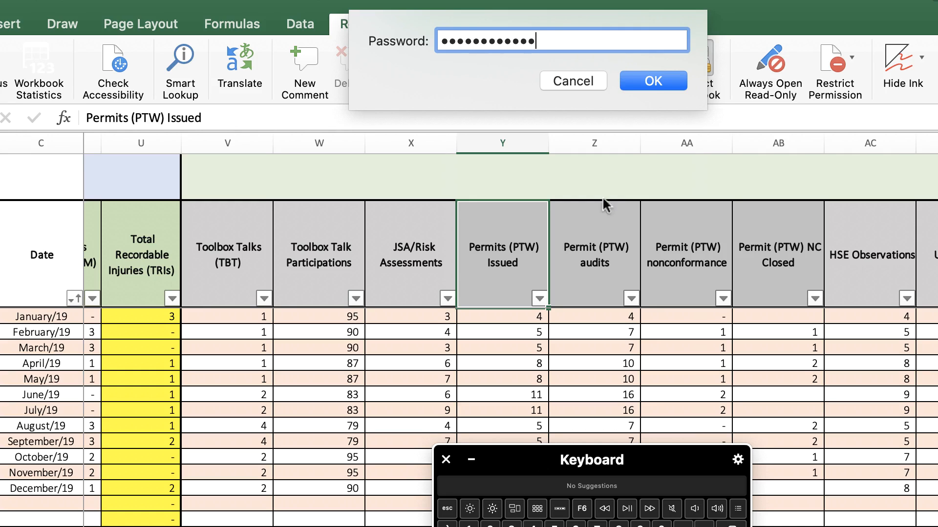
{"action": "left_click", "coordinate": [653, 80]}
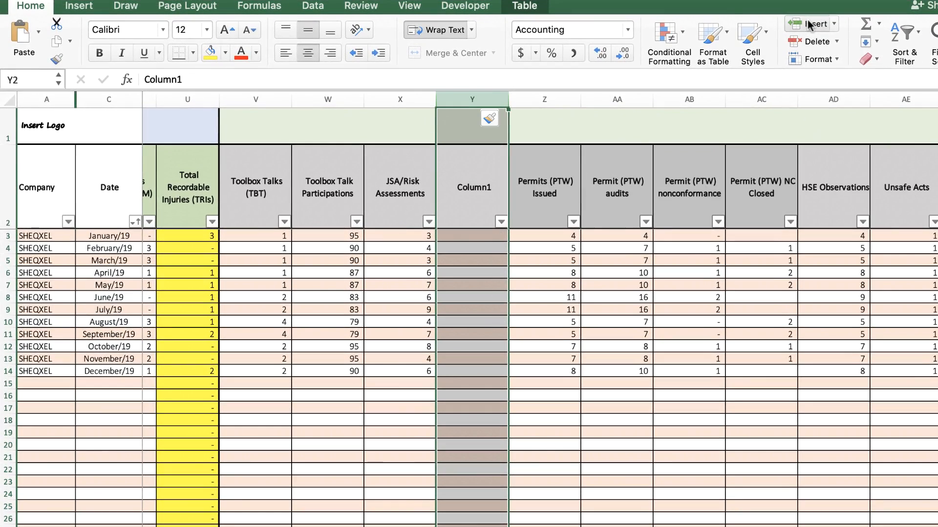
Insert blank columns and name them Hot Work Permits through Energy Isolation Permits and Driving Permits
{"action": "left_click", "coordinate": [810, 23]}
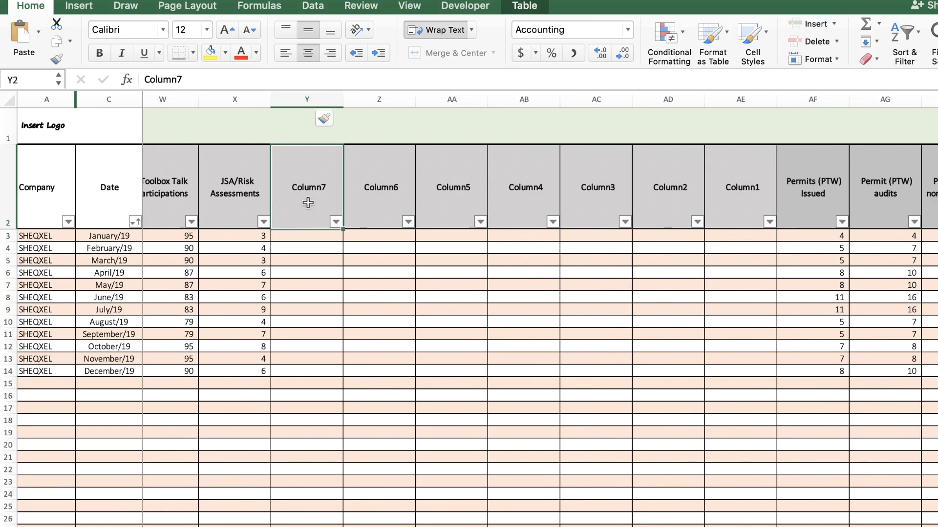
{"action": "type", "text": "Hot Work Permits"}
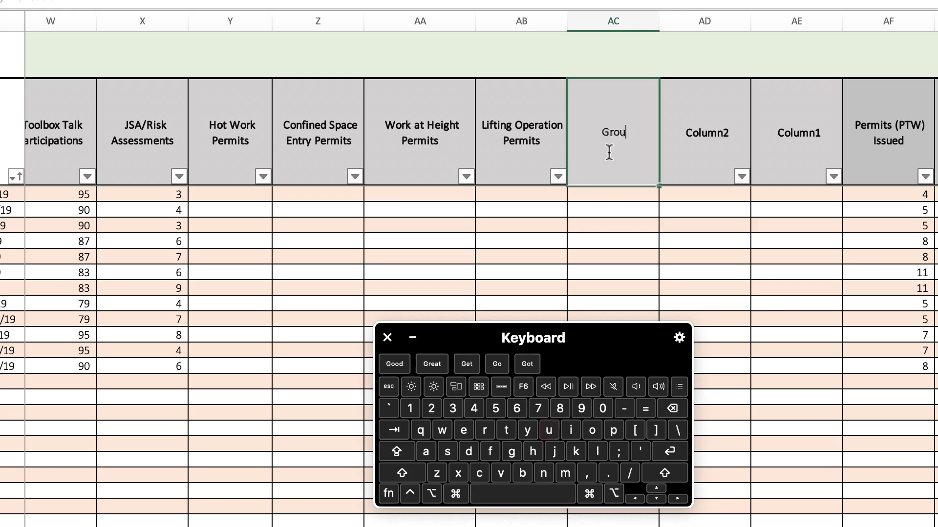
{"action": "key", "text": "Return"}
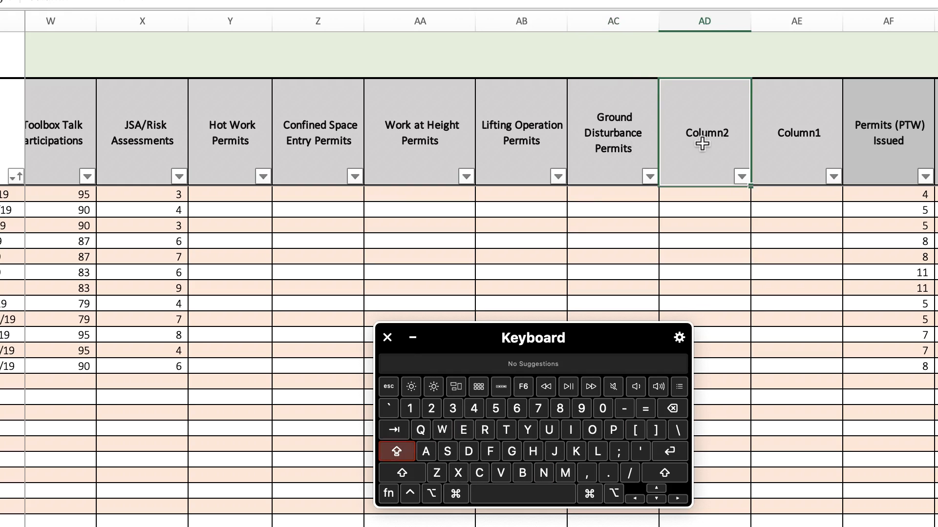
{"action": "type", "text": "Energy Isolation Permits"}
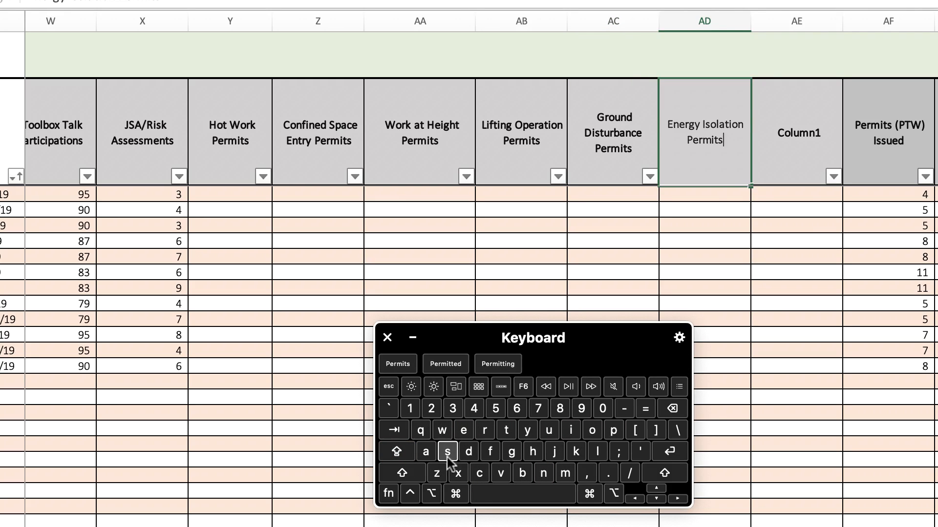
{"action": "type", "text": "Driving Permits"}
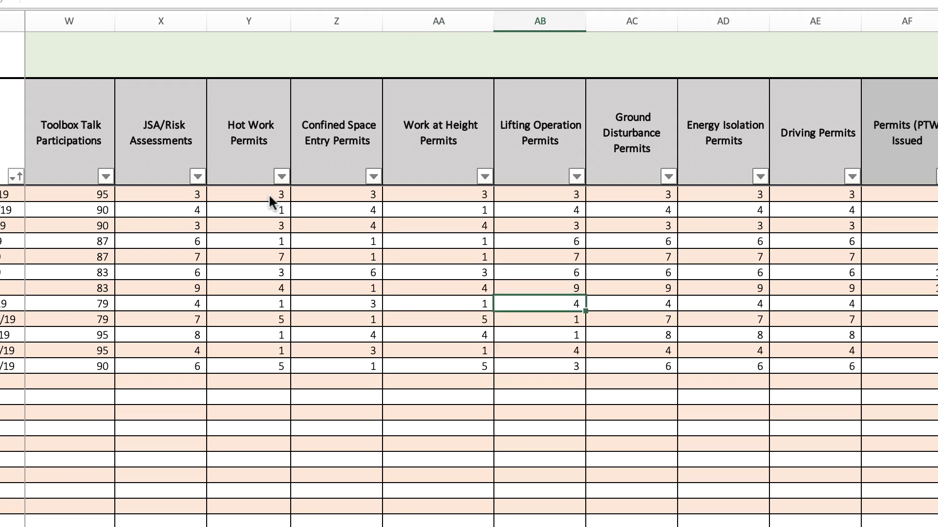
Enter monthly 2019 permit counts under the seven new permit-type columns
{"action": "left_click", "coordinate": [631, 242]}
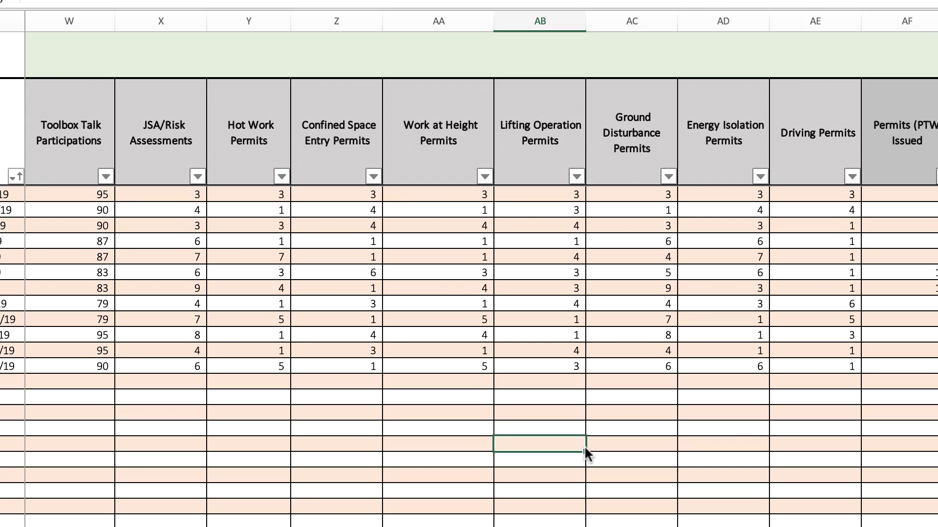
{"action": "scroll", "scroll_direction": "right", "scroll_amount": 3}
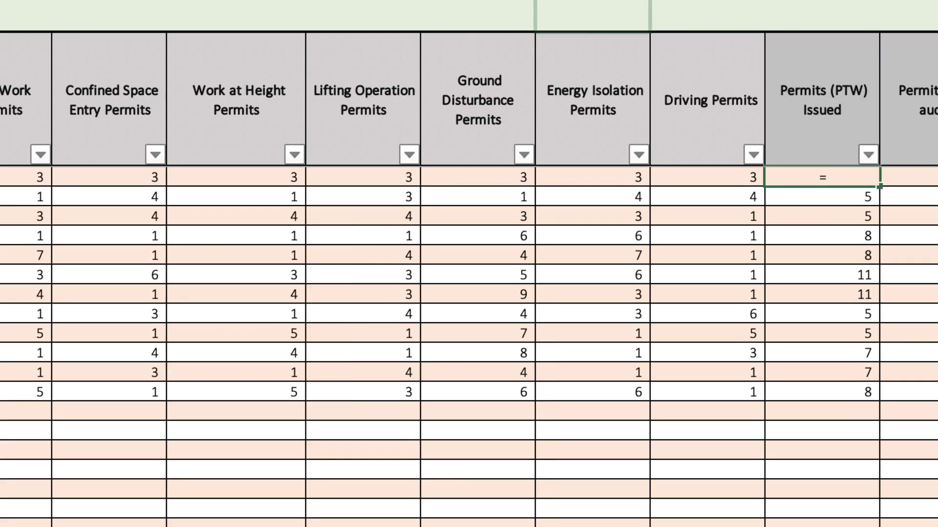
Enter =SUM(Y3:AE3) in AF3, fill it down, and select the whole formula column
{"action": "type", "text": "SUM(Y3:AE3"}
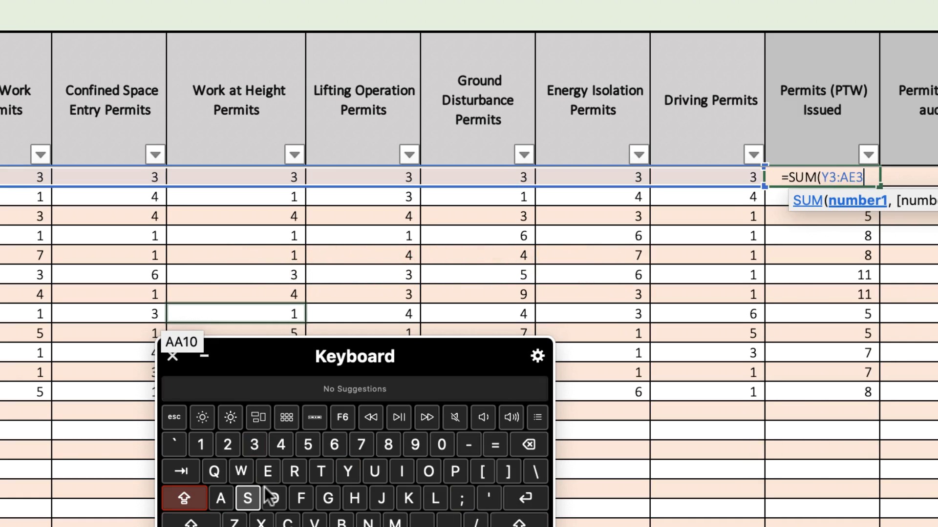
{"action": "type", "text": ")"}
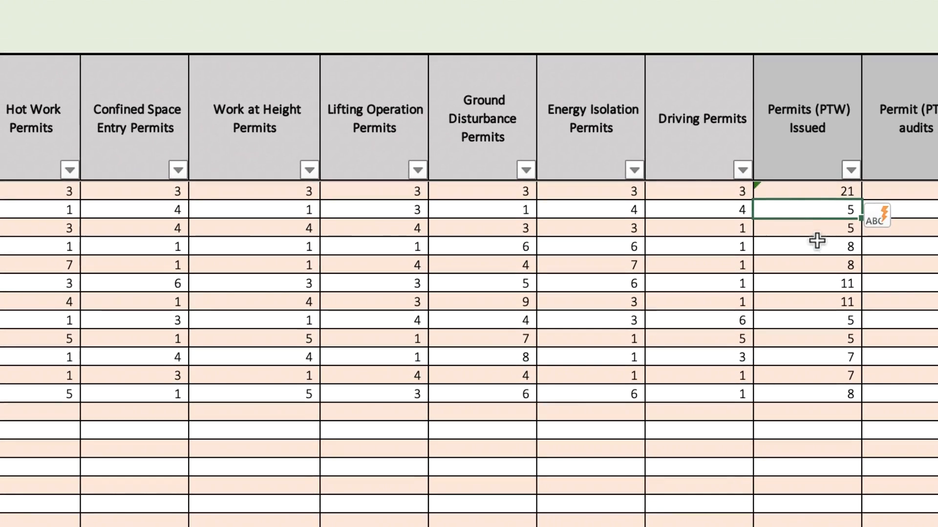
{"action": "mouse_move", "coordinate": [817, 189]}
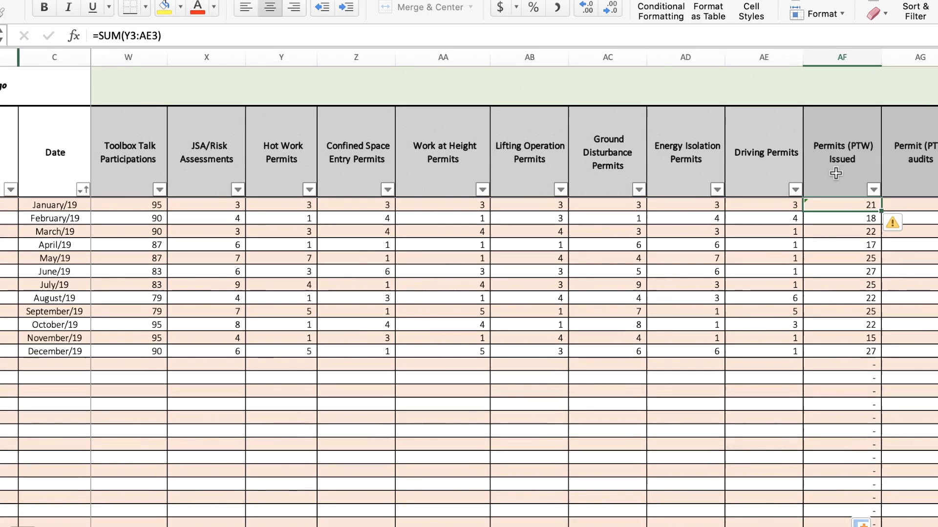
{"action": "key", "text": "ctrl+shift+down"}
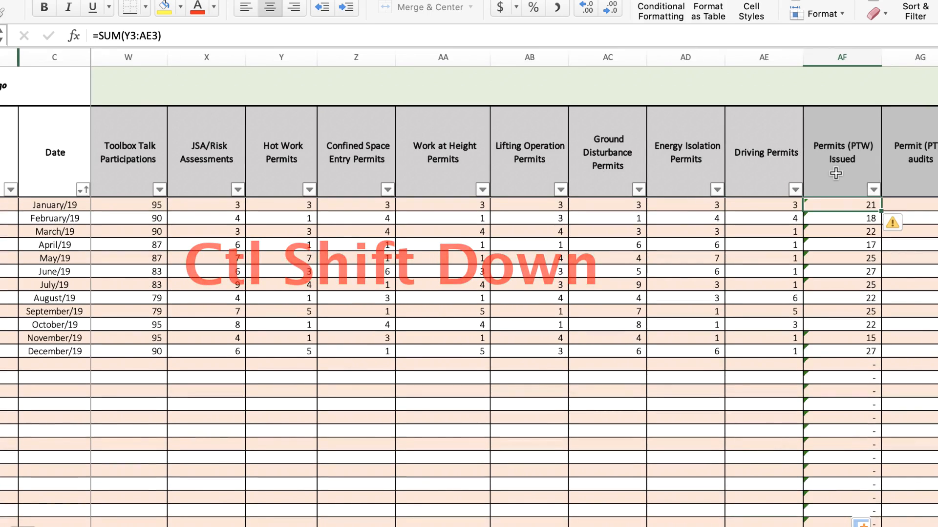
{"action": "key", "text": "ctrl+shift+down"}
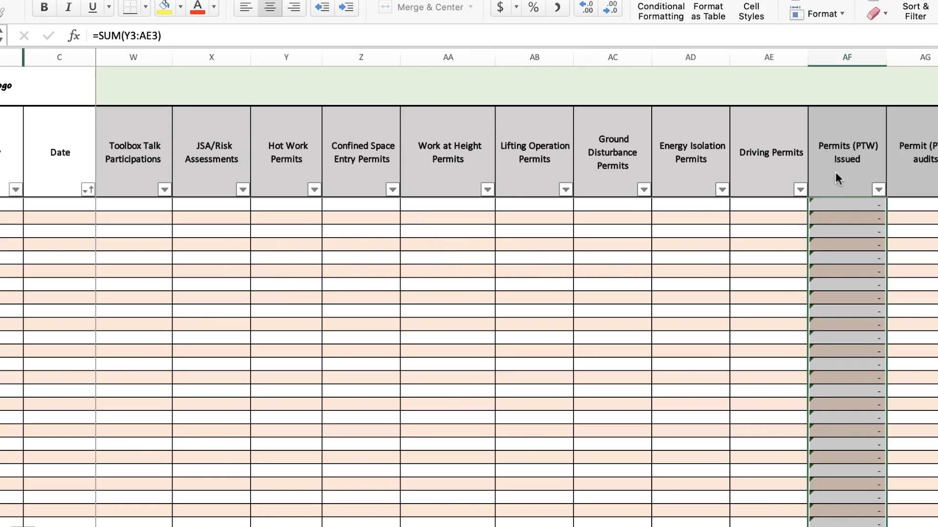
Shade the summed Permits (PTW) Issued cells yellow and bring up their cell protection settings
{"action": "left_click", "coordinate": [104, 426]}
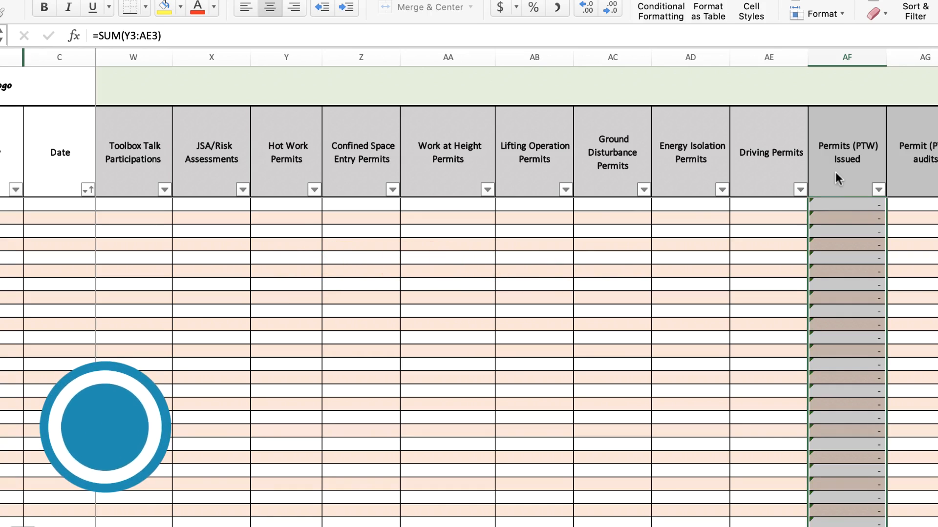
{"action": "left_click", "coordinate": [178, 7]}
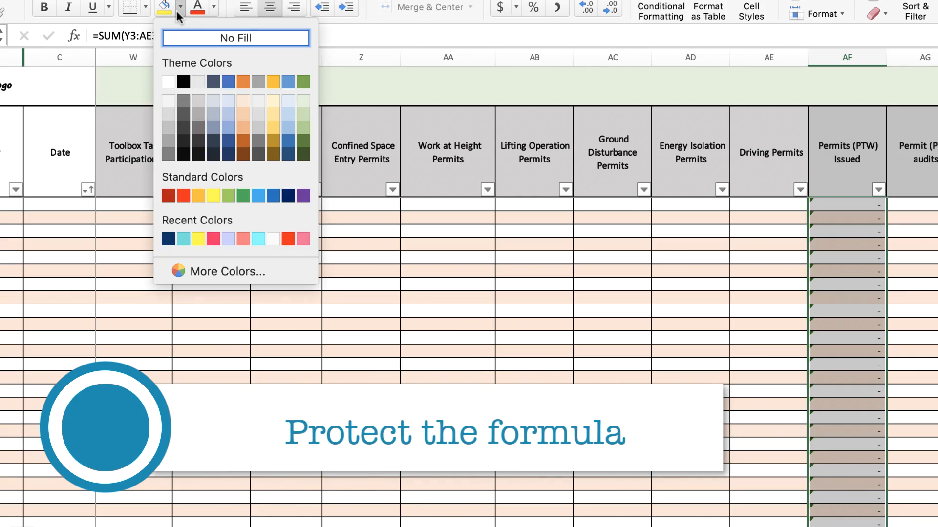
{"action": "left_click", "coordinate": [214, 196]}
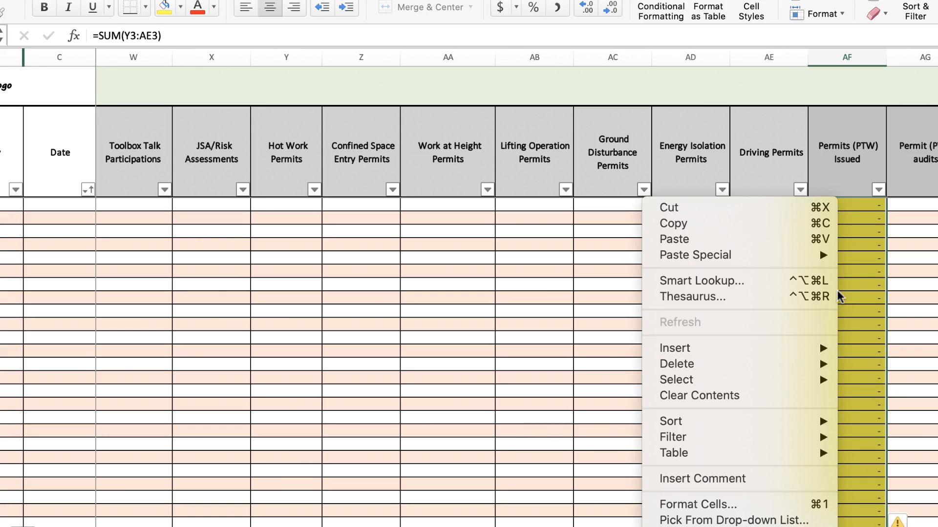
{"action": "left_click", "coordinate": [695, 504]}
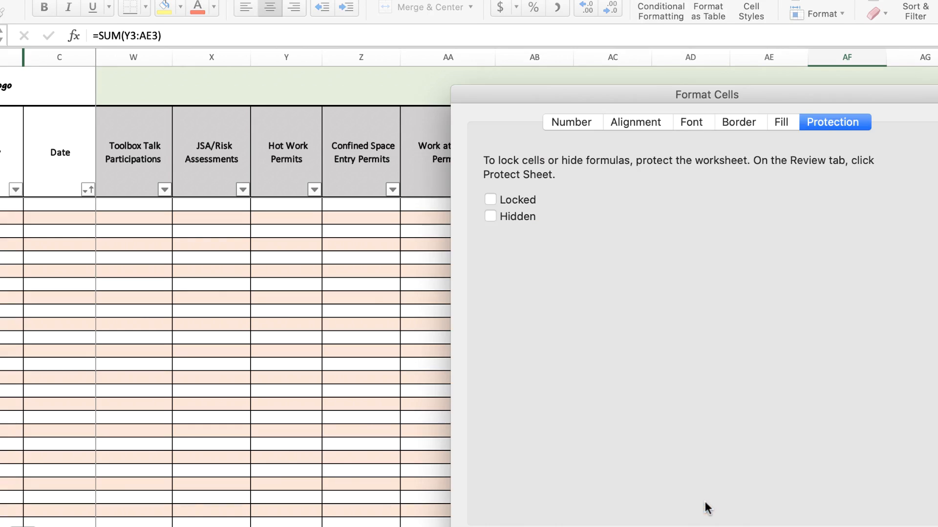
{"action": "mouse_move", "coordinate": [779, 158]}
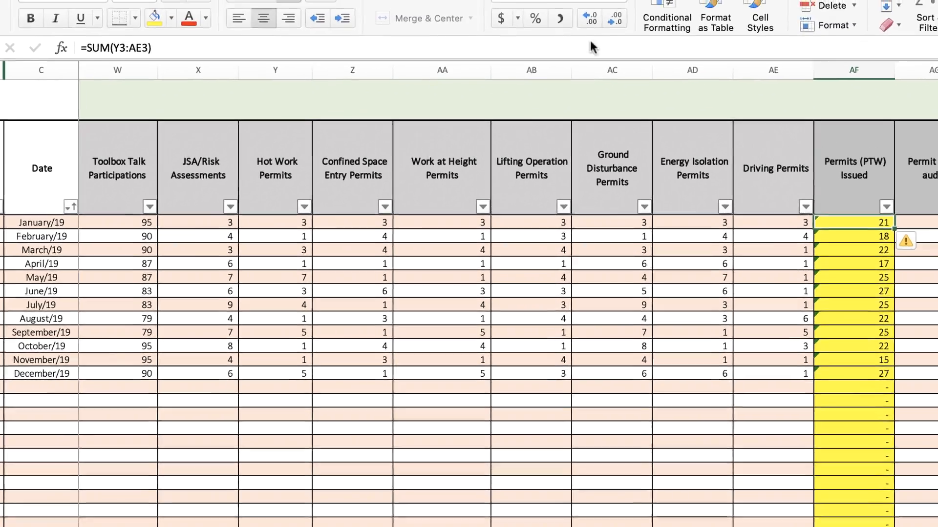
Change the workbook protection on the Review ribbon, confirming with the password
{"action": "left_click", "coordinate": [303, 7]}
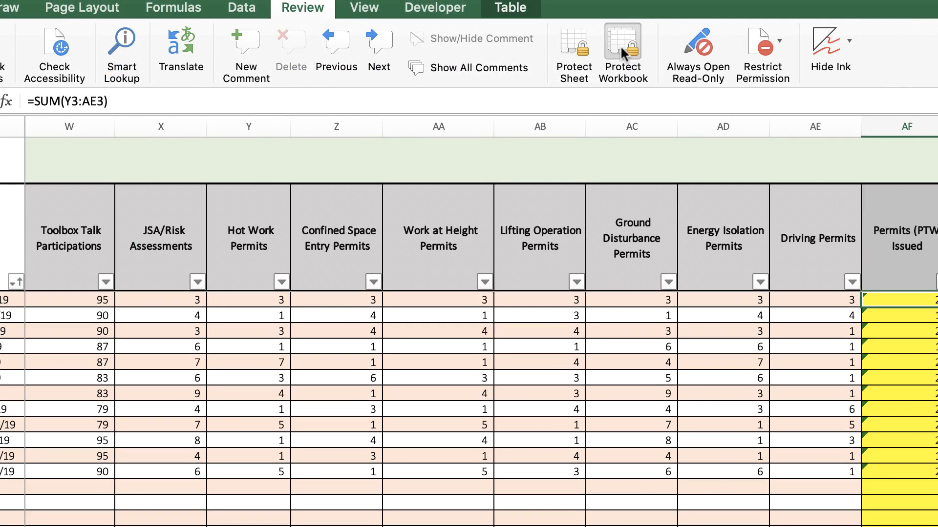
{"action": "left_click", "coordinate": [621, 45]}
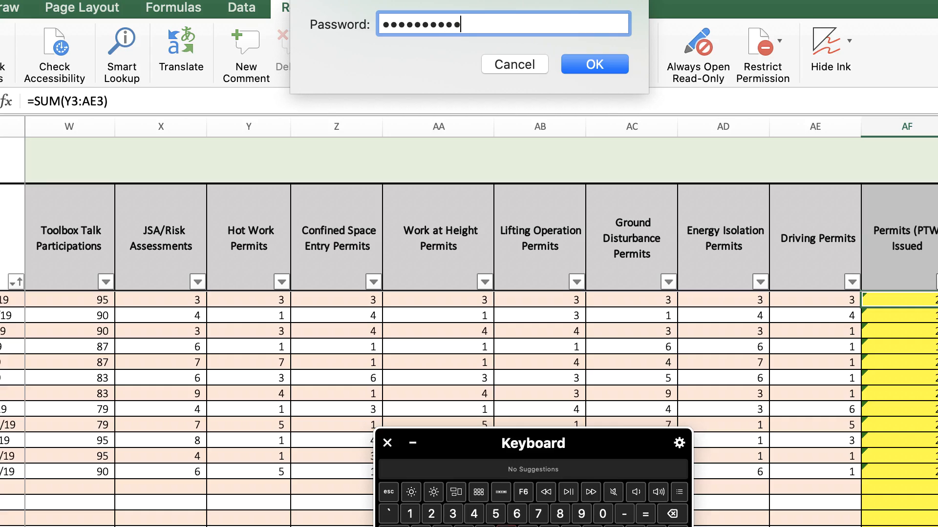
{"action": "left_click", "coordinate": [594, 63]}
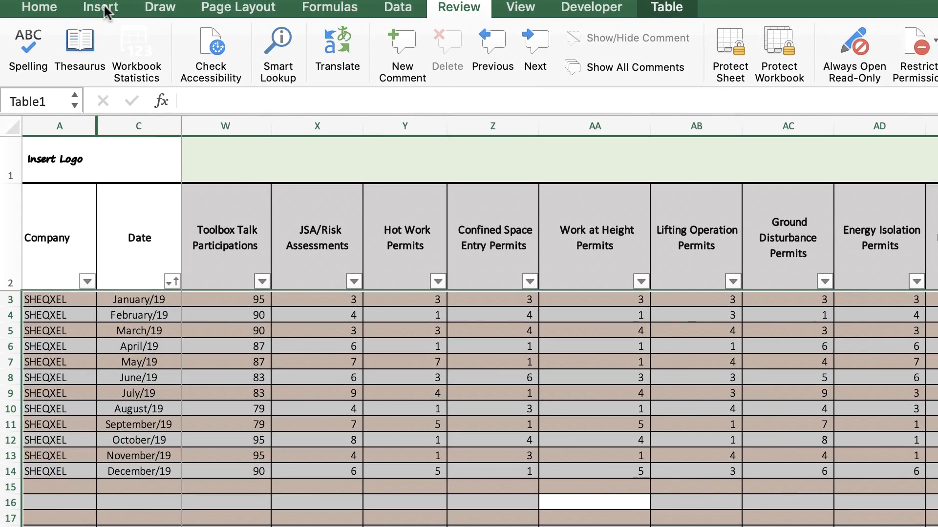
Create an empty PivotTable from Table1 on a new worksheet and start renaming its sheet tab
{"action": "left_click", "coordinate": [100, 6]}
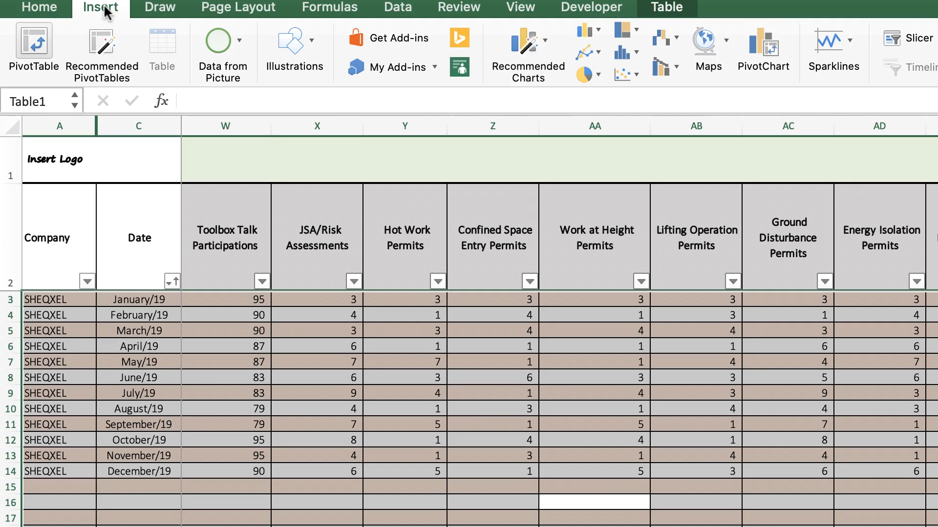
{"action": "left_click", "coordinate": [34, 47]}
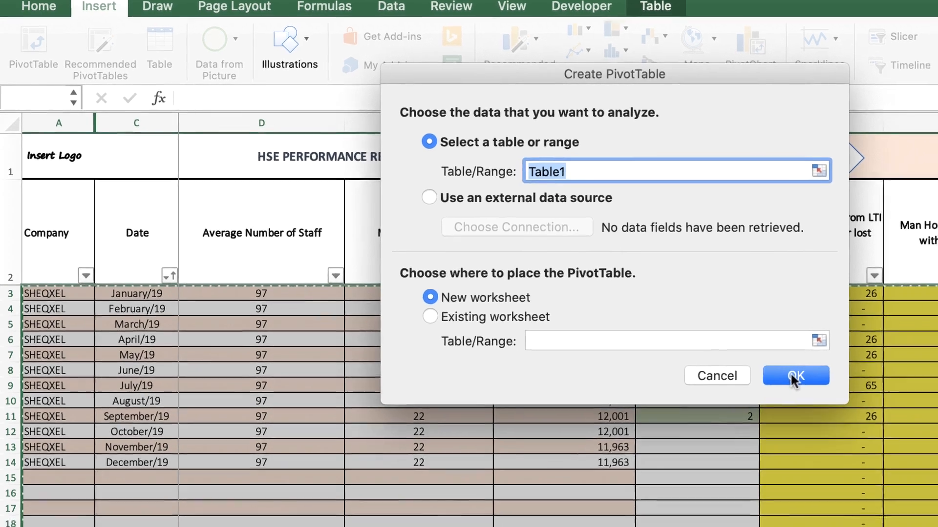
{"action": "left_click", "coordinate": [795, 375]}
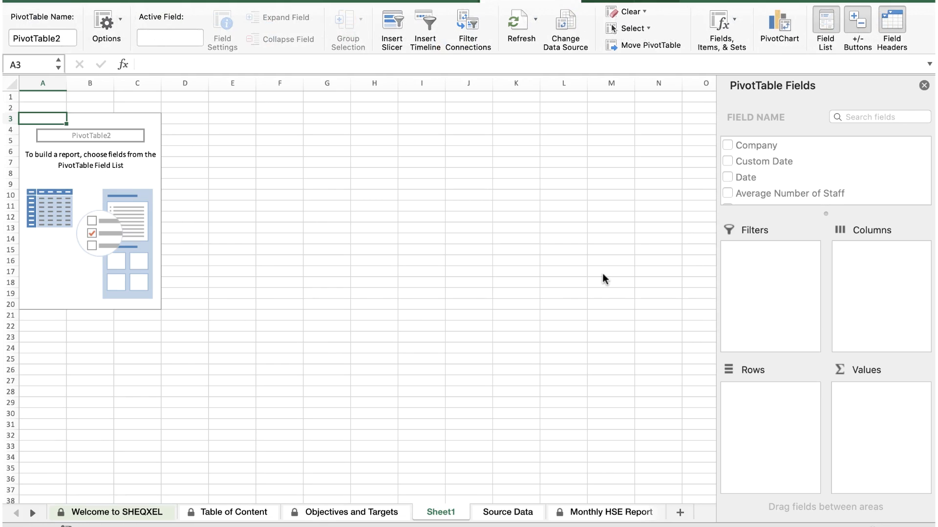
{"action": "left_click", "coordinate": [825, 28]}
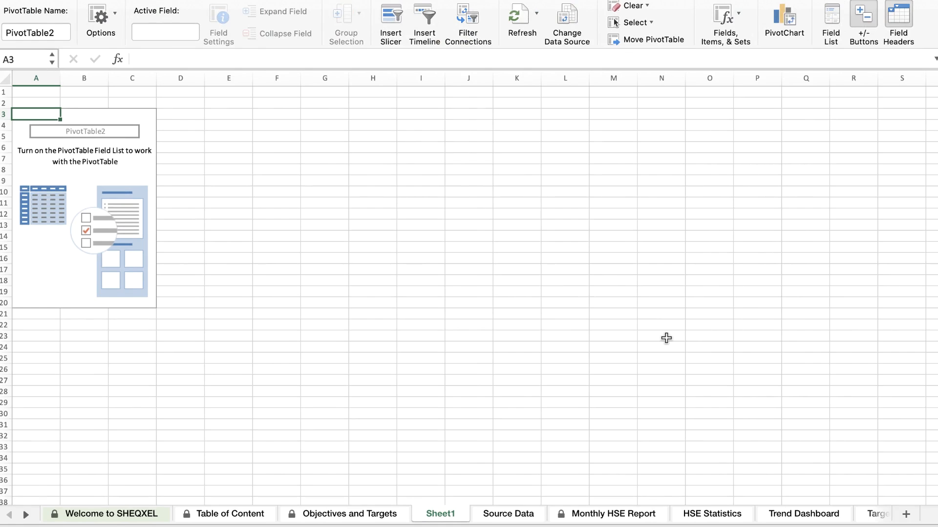
{"action": "double_click", "coordinate": [439, 514]}
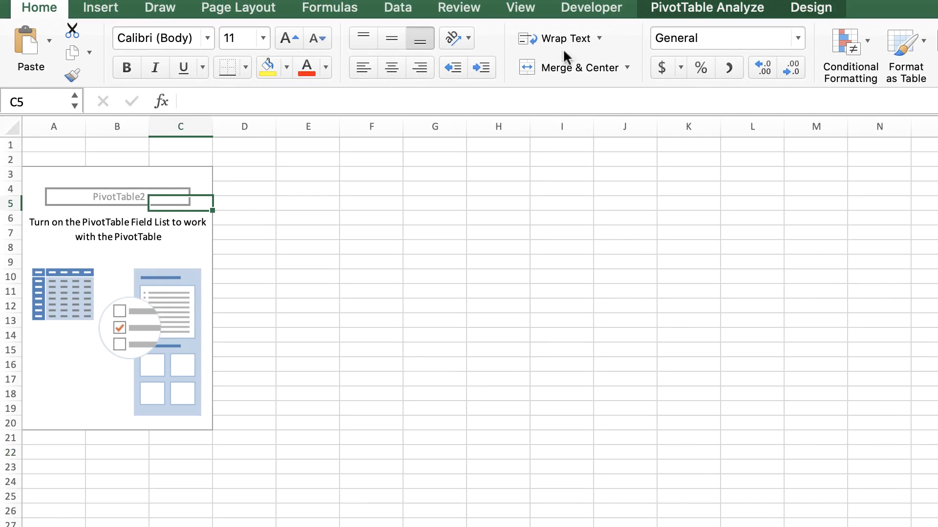
Show the PivotTable field list again, now listing the new permit columns
{"action": "left_click", "coordinate": [704, 8]}
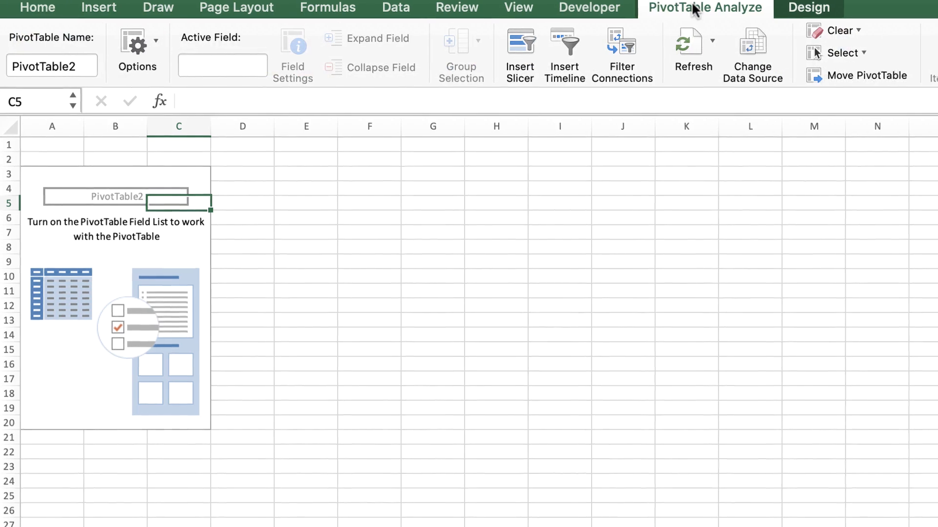
{"action": "left_click", "coordinate": [831, 49]}
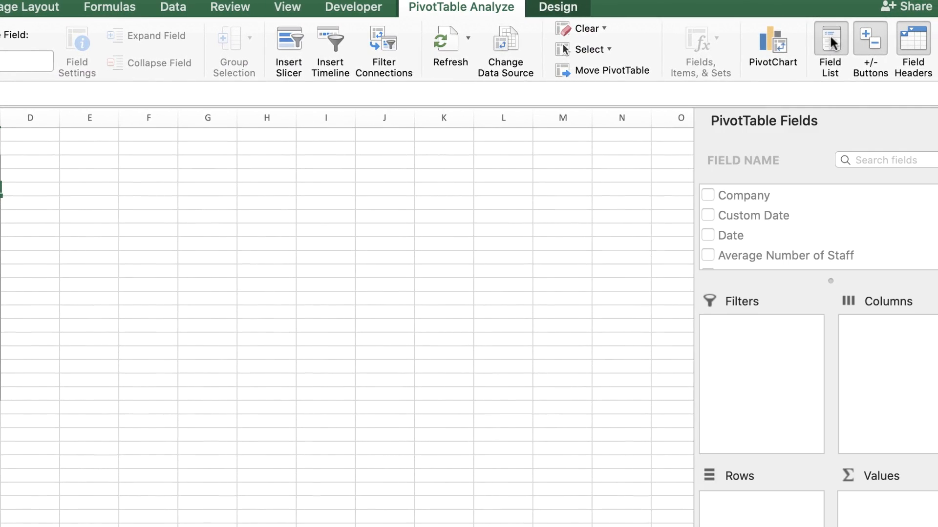
{"action": "scroll", "scroll_direction": "down", "scroll_amount": 3}
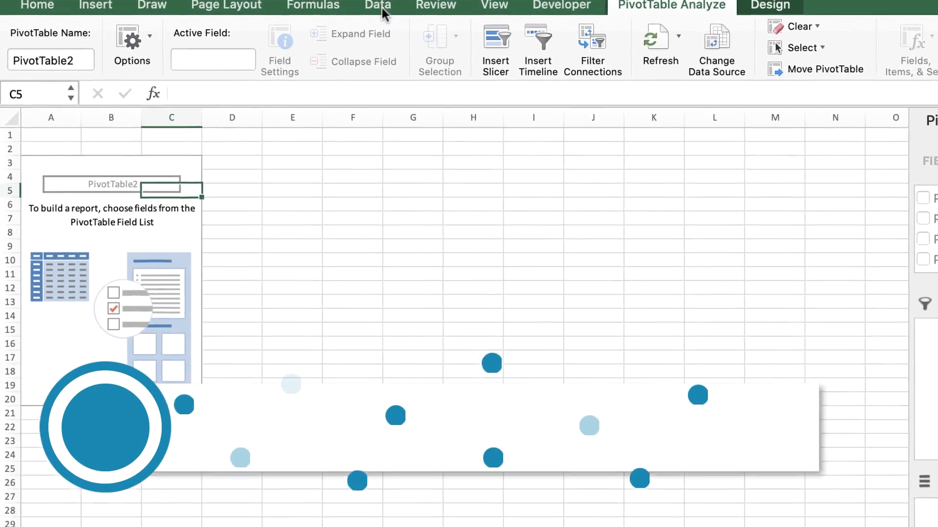
{"action": "left_click", "coordinate": [377, 7]}
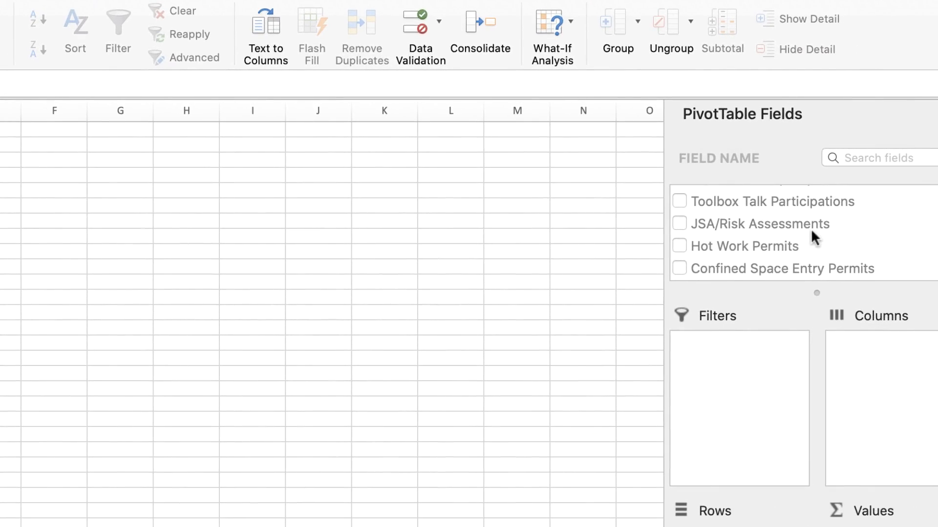
Add Hot Work through Driving Permits as summed values, keeping Sum of Hot Work Permits summarised as a sum
{"action": "left_click", "coordinate": [680, 246]}
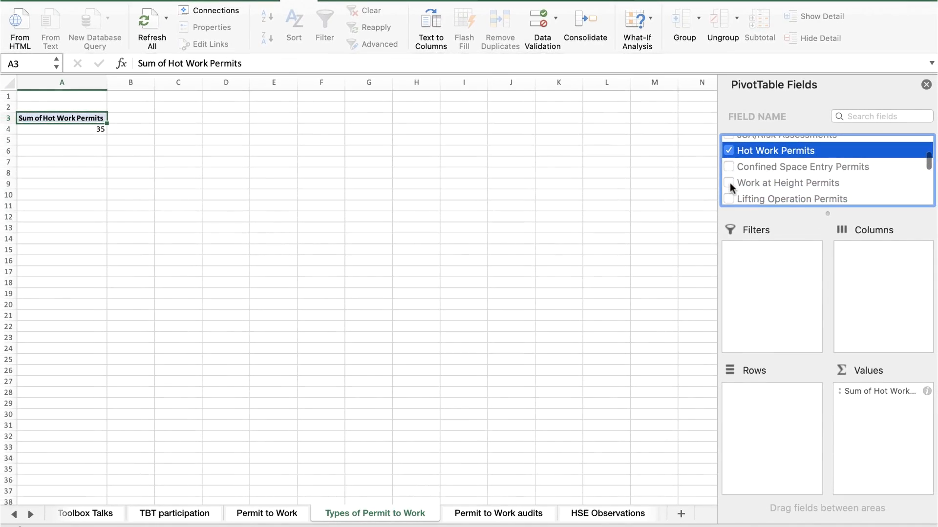
{"action": "left_click", "coordinate": [729, 183]}
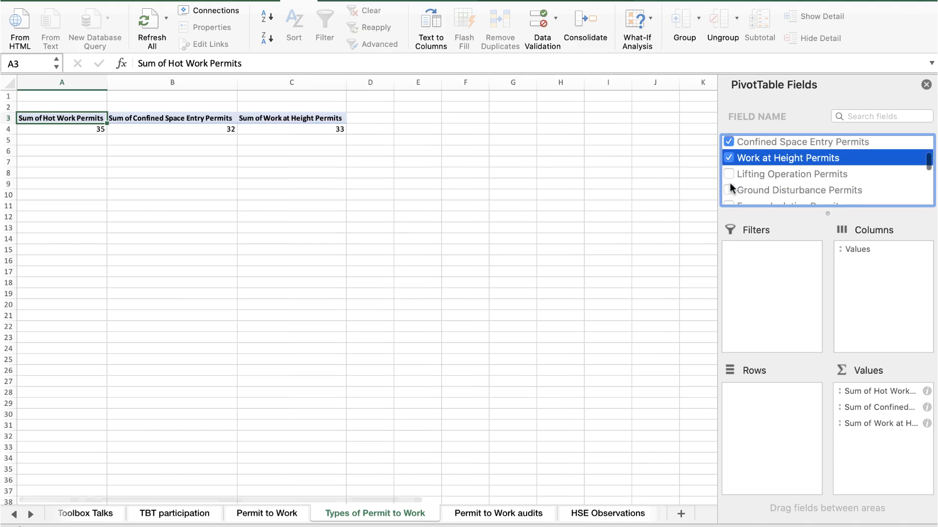
{"action": "left_click", "coordinate": [728, 184]}
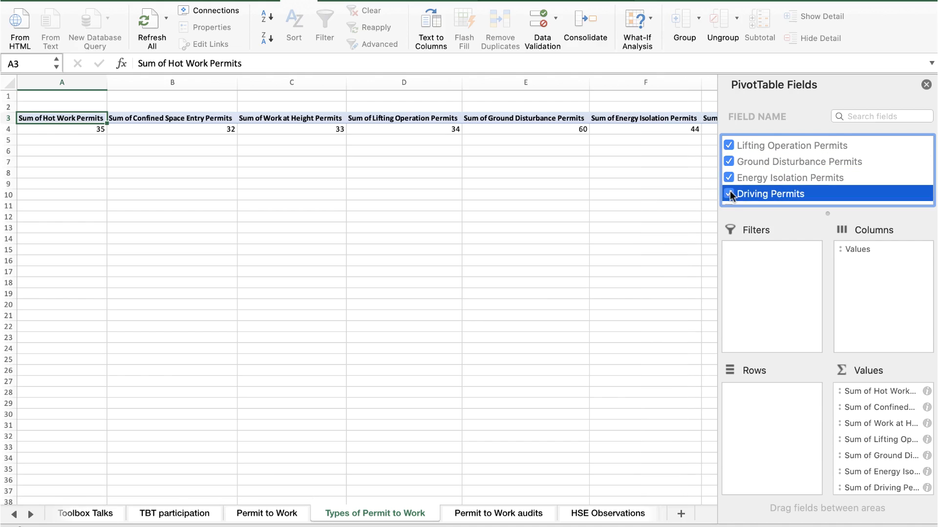
{"action": "scroll", "scroll_direction": "down", "scroll_amount": 3}
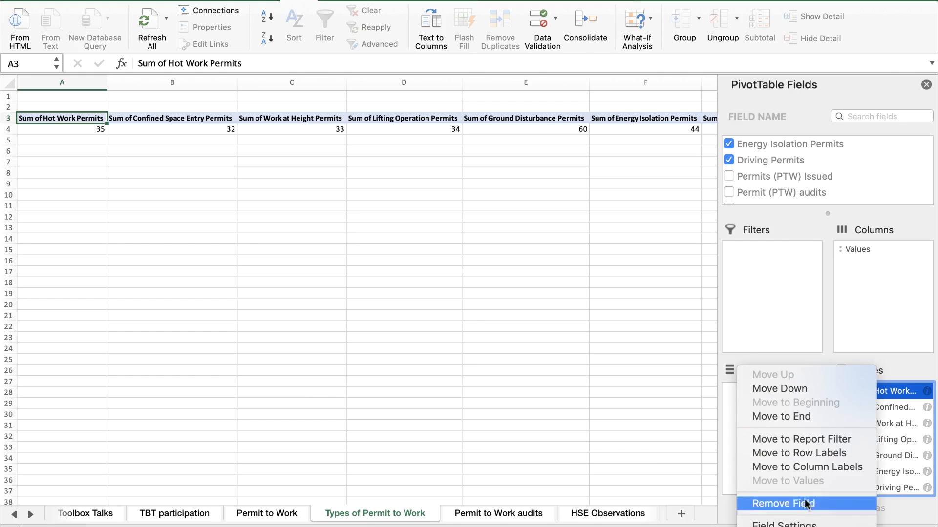
{"action": "left_click", "coordinate": [785, 523]}
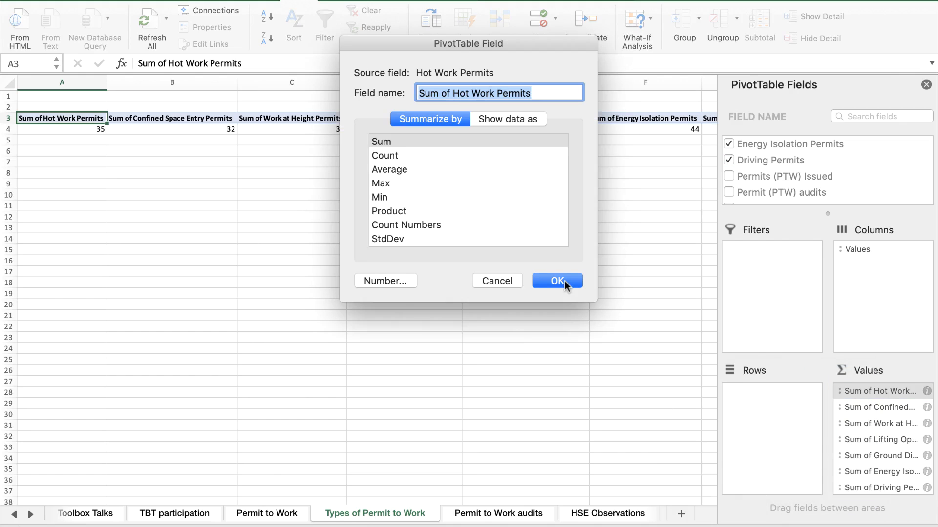
{"action": "left_click", "coordinate": [556, 282]}
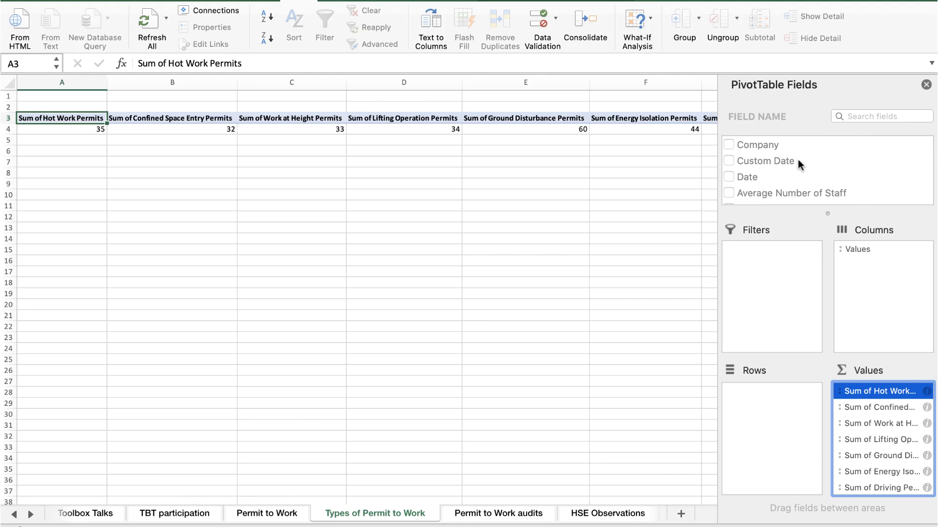
Put the Date field into Rows so permit totals list January to December with a Grand Total
{"action": "left_click", "coordinate": [729, 177]}
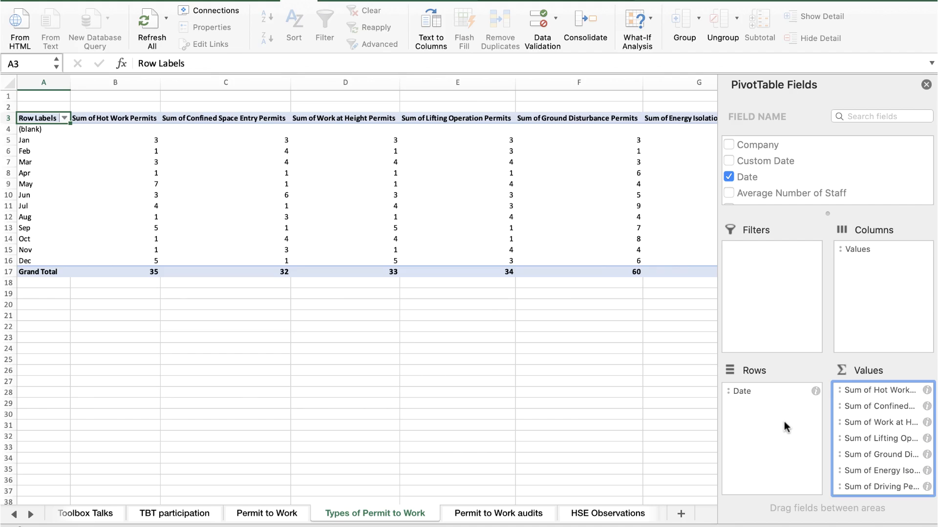
{"action": "left_click", "coordinate": [926, 84]}
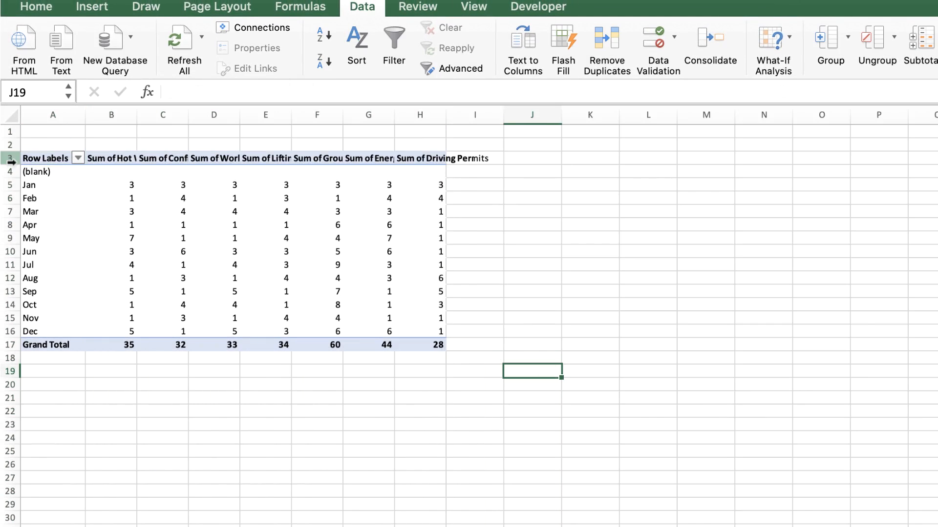
Wrap text on heading row 3 so permit type names read fully, and apply a table style
{"action": "left_click", "coordinate": [36, 7]}
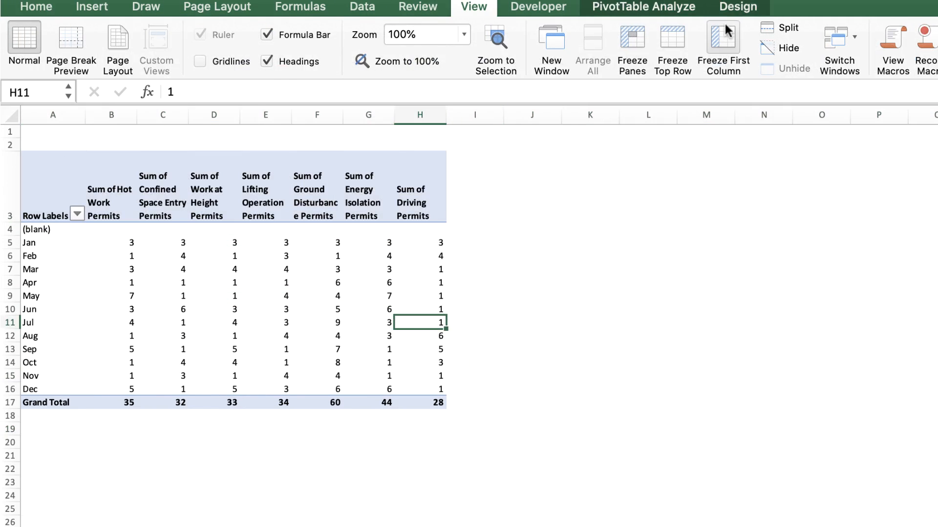
{"action": "left_click", "coordinate": [590, 401]}
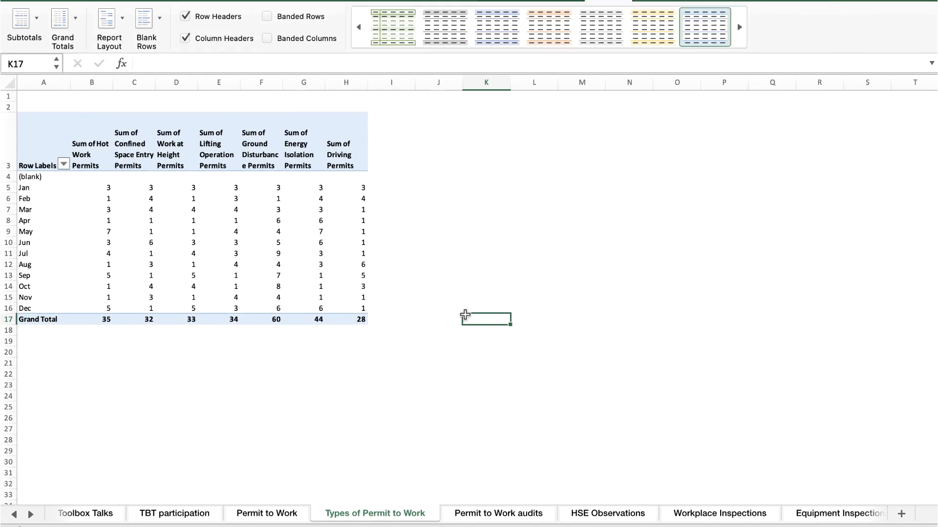
{"action": "left_click", "coordinate": [38, 7]}
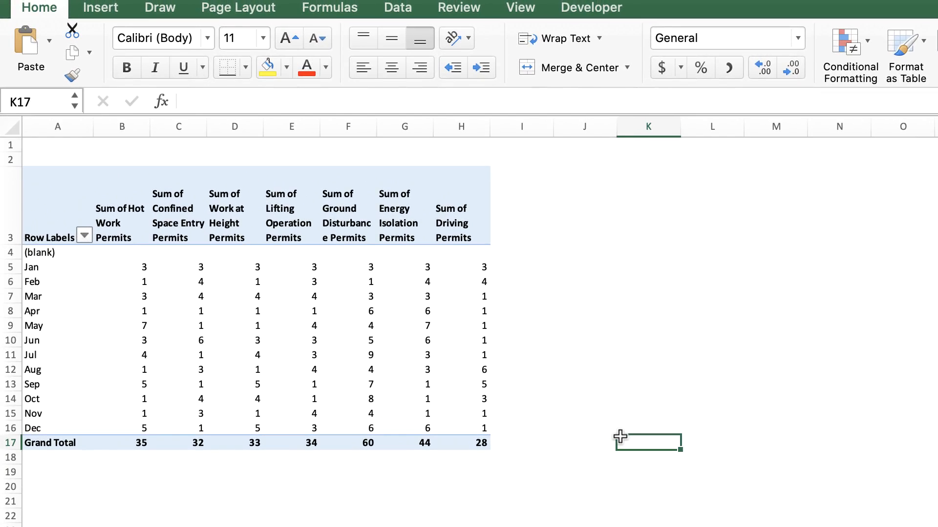
{"action": "left_click", "coordinate": [291, 296]}
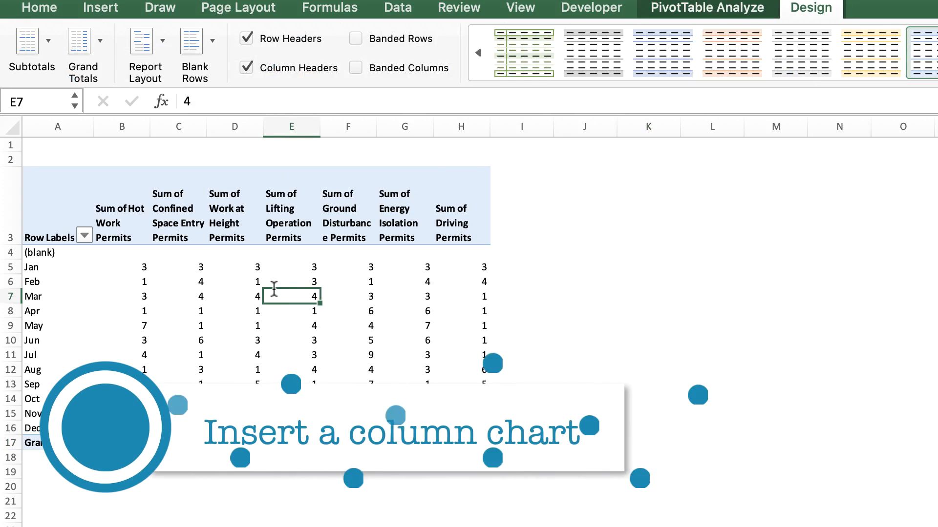
Insert a clustered column chart of the monthly permit type totals beside the pivot table
{"action": "left_click", "coordinate": [100, 7]}
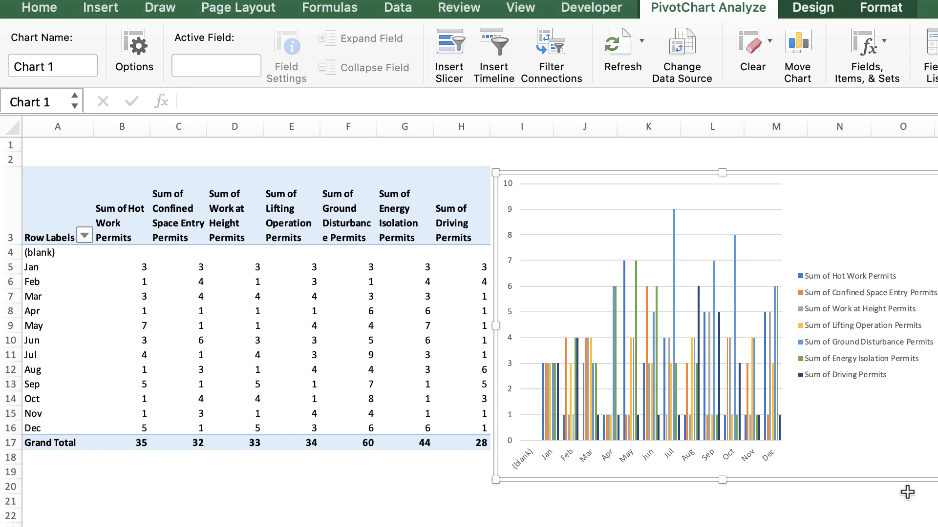
{"action": "left_click", "coordinate": [392, 405]}
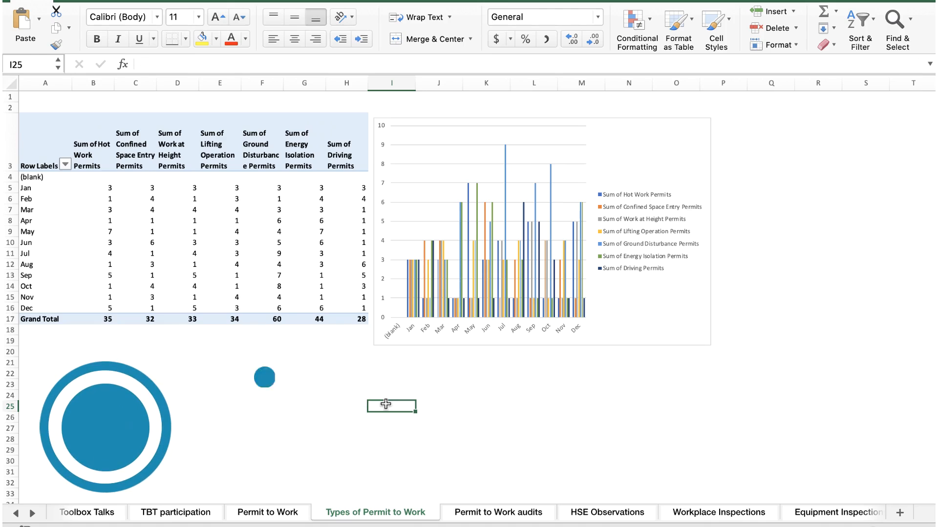
{"action": "left_click", "coordinate": [149, 219]}
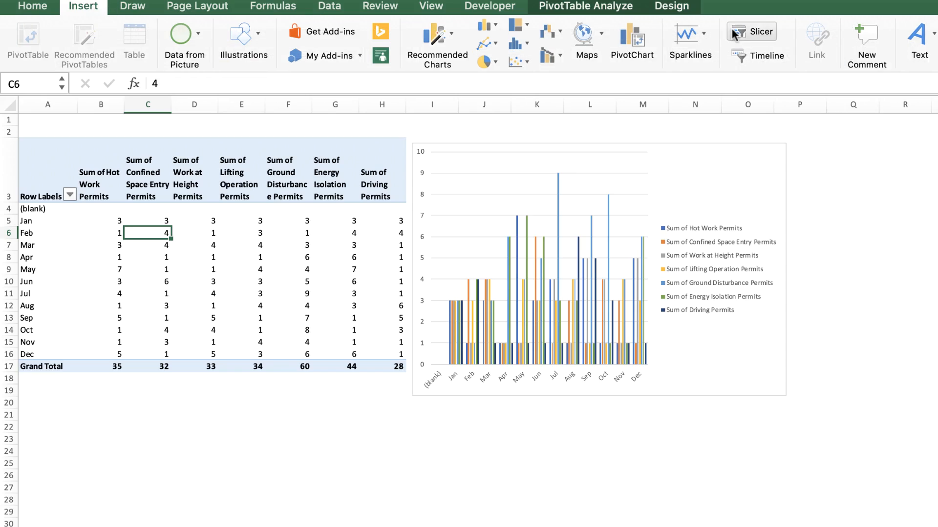
Insert a Date slicer beside the chart with its month buttons in 2 columns
{"action": "left_click", "coordinate": [751, 31]}
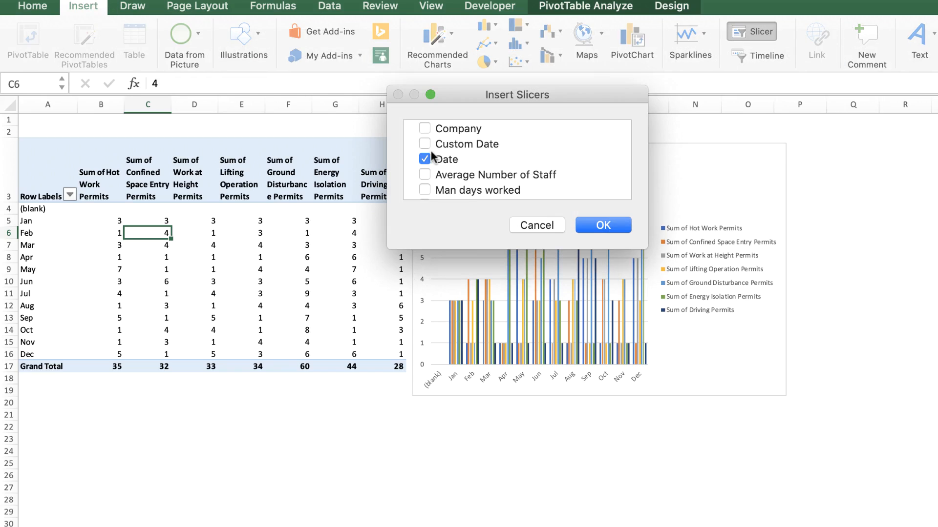
{"action": "left_click", "coordinate": [602, 226]}
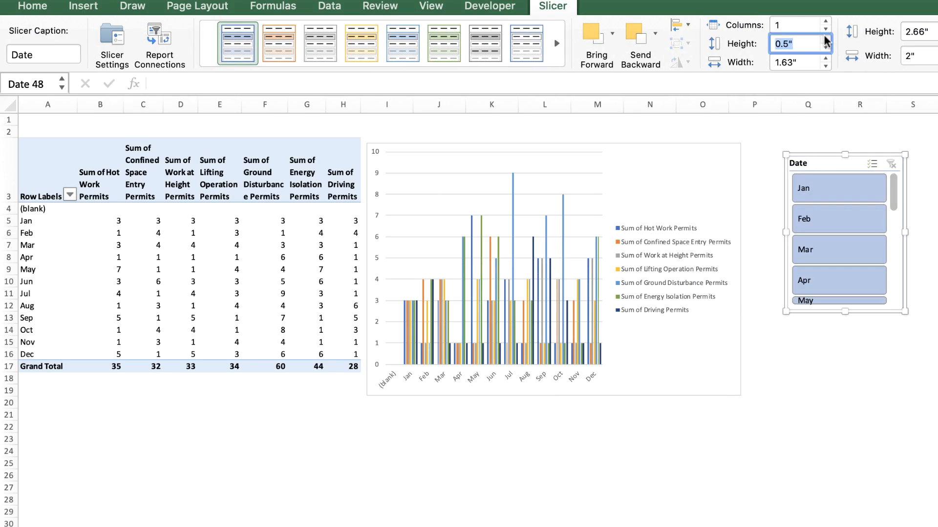
{"action": "left_click", "coordinate": [827, 20]}
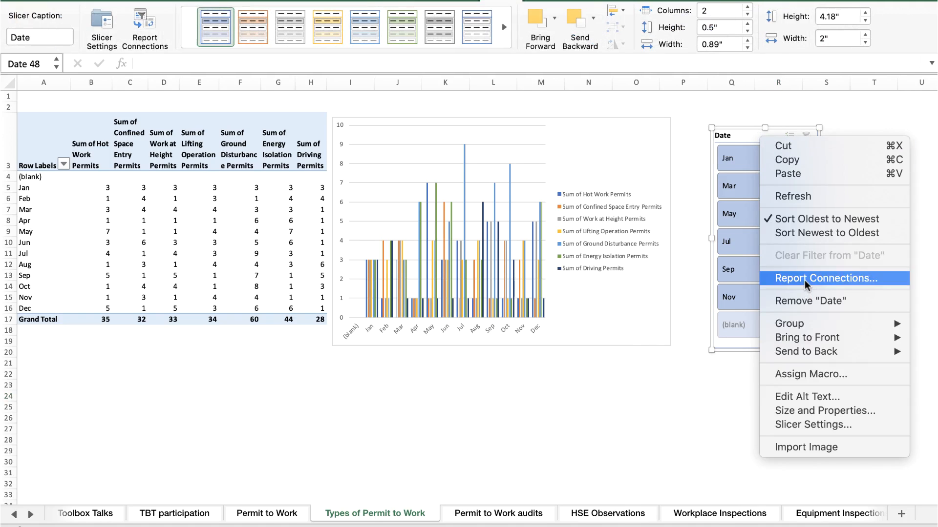
Connect the Date slicer to every listed pivot table via Report Connections
{"action": "left_click", "coordinate": [827, 279]}
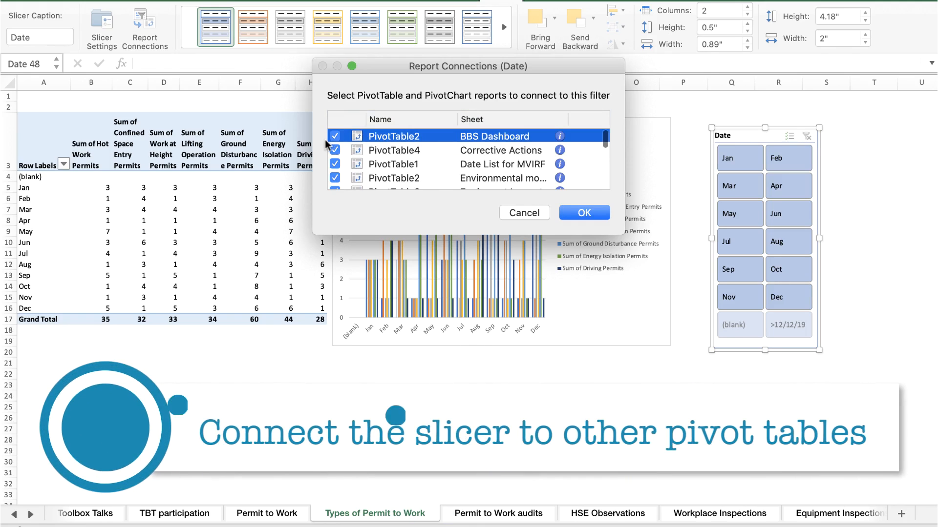
{"action": "scroll", "scroll_direction": "down", "scroll_amount": 3}
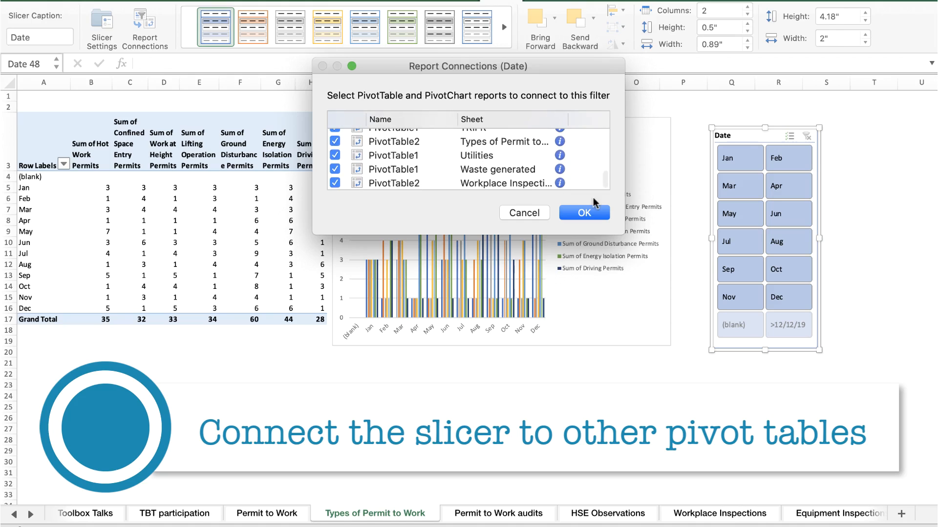
{"action": "left_click", "coordinate": [584, 213]}
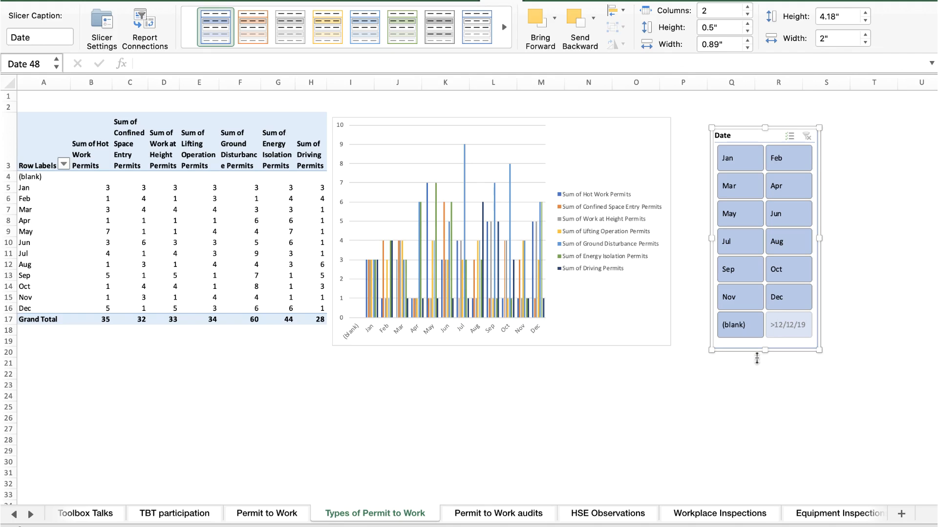
{"action": "right_click", "coordinate": [758, 139]}
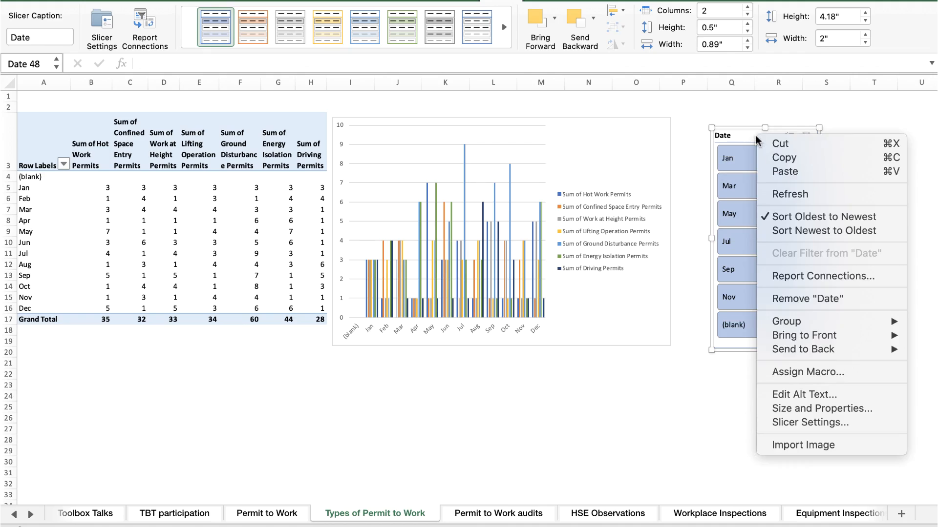
Set the Date slicer to hide items with no data
{"action": "left_click", "coordinate": [809, 423]}
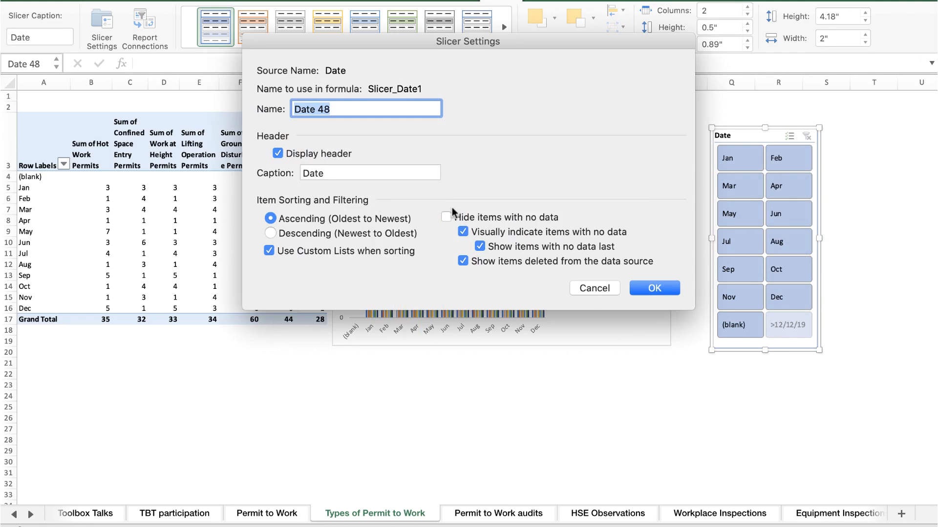
{"action": "left_click", "coordinate": [654, 287]}
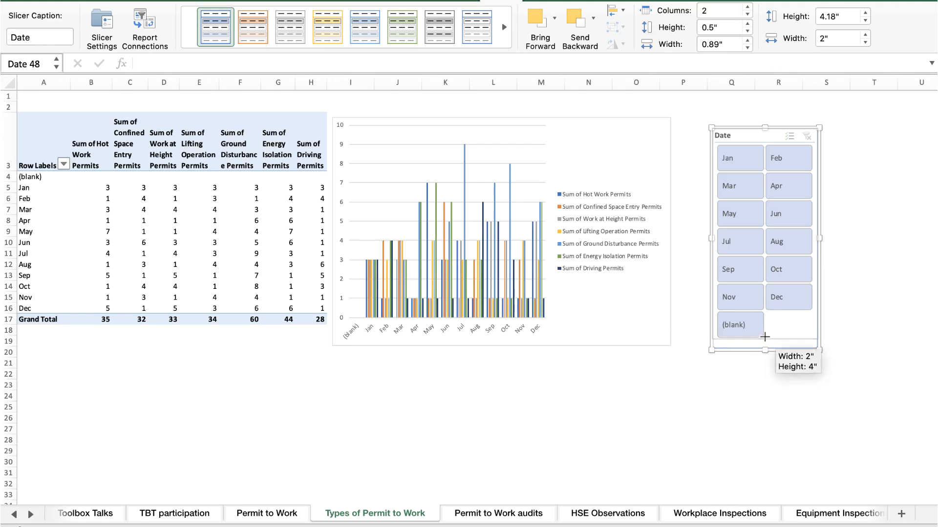
{"action": "left_click", "coordinate": [777, 373]}
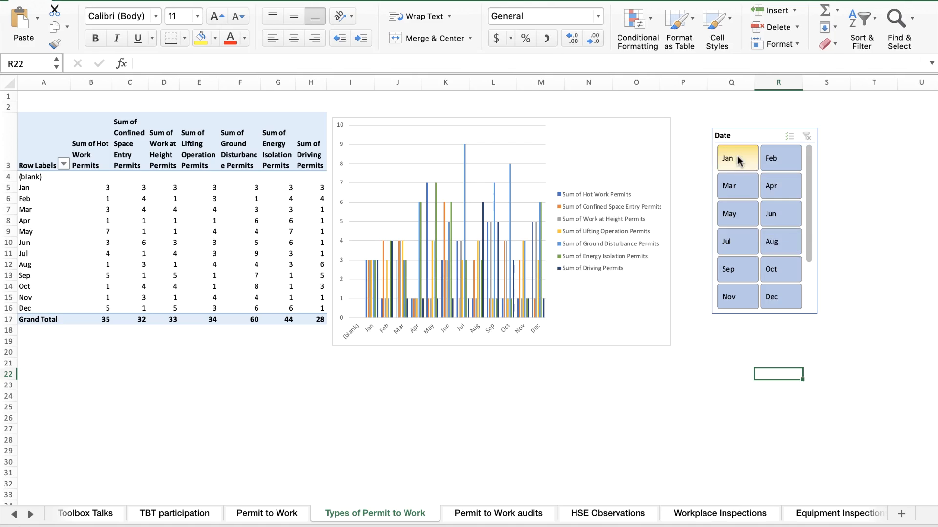
Filter the pivot table and chart to Jan through Dec, dropping the blank row
{"action": "left_click", "coordinate": [737, 158]}
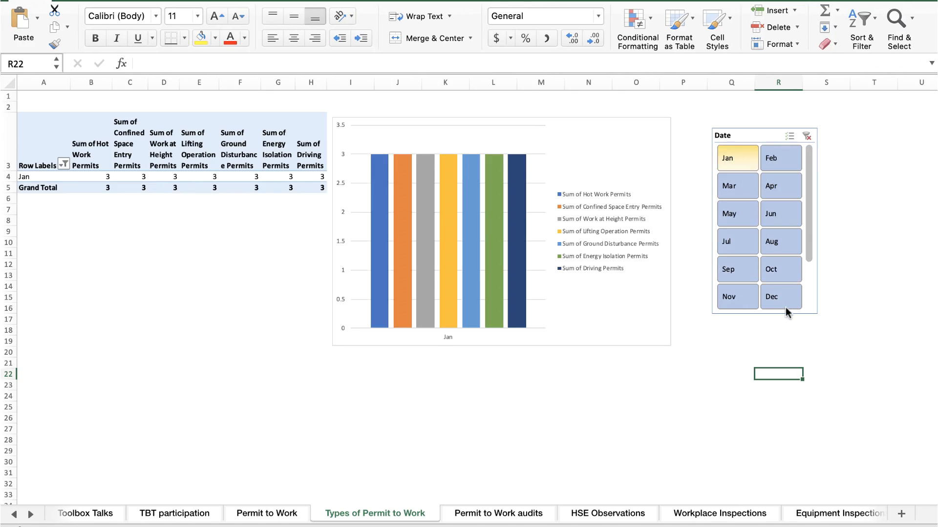
{"action": "left_click", "coordinate": [808, 135]}
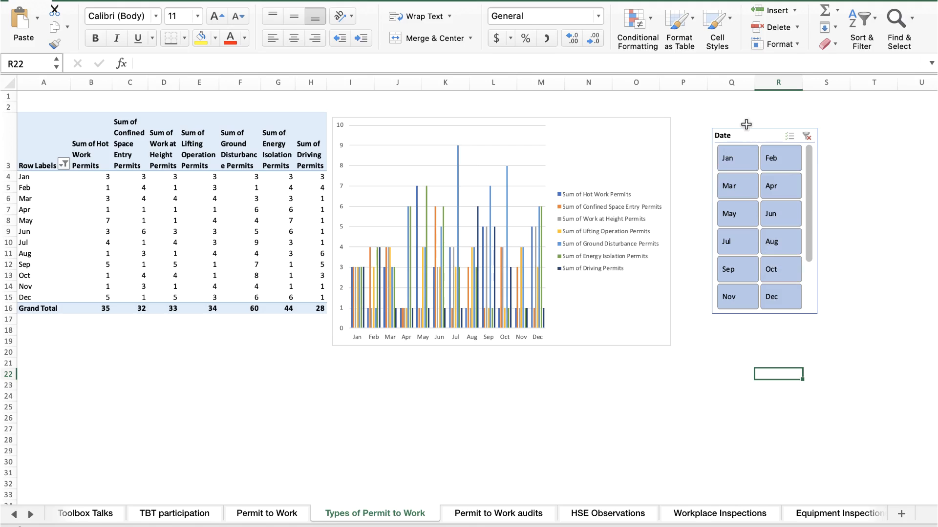
{"action": "left_click", "coordinate": [764, 224]}
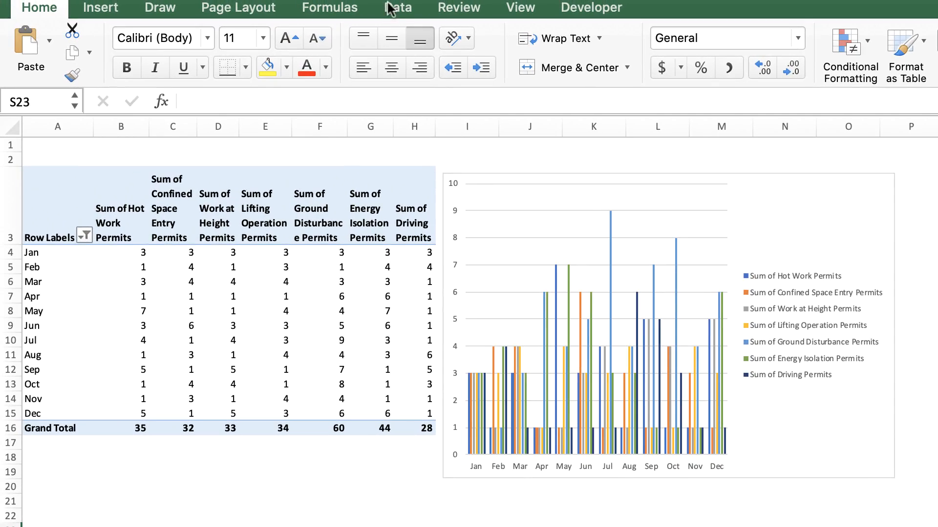
{"action": "left_click", "coordinate": [398, 8]}
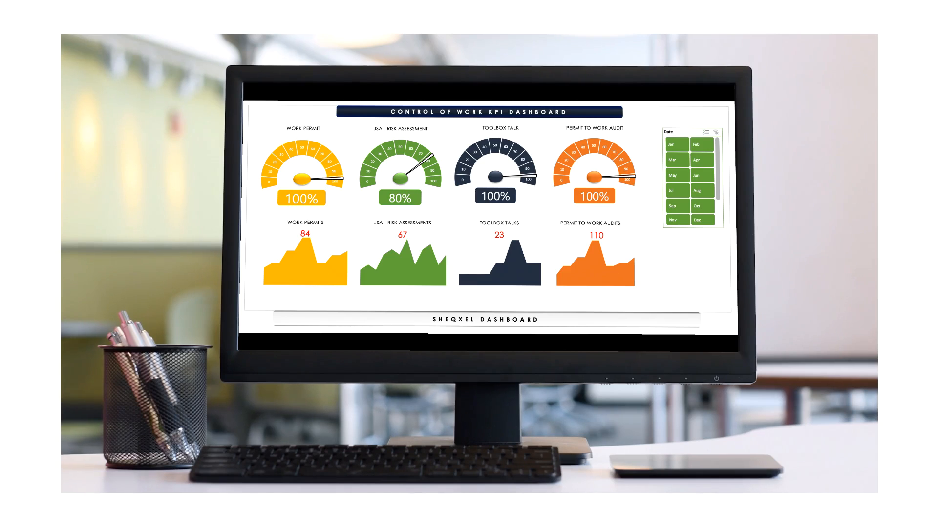
Copy the permit-types chart and paste it below the dashboard on the CoW Dashboard sheet
{"action": "left_click", "coordinate": [374, 513]}
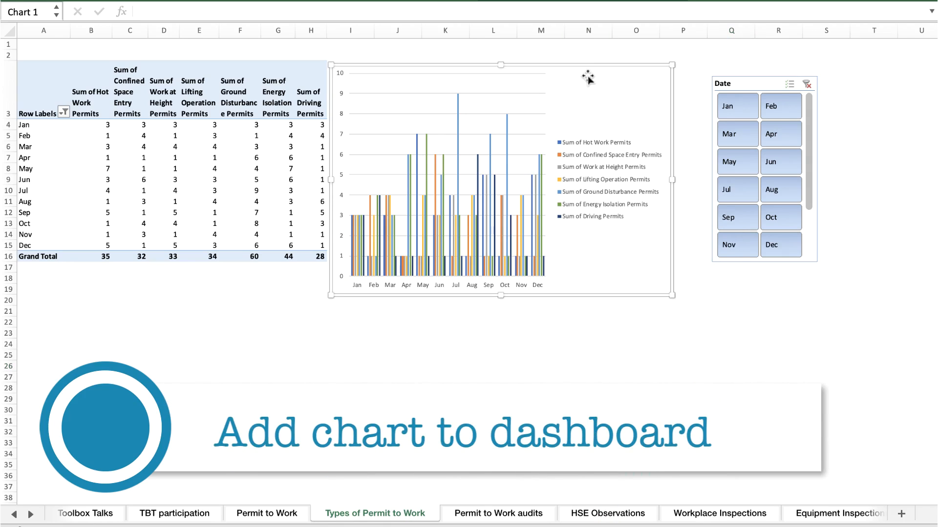
{"action": "left_click", "coordinate": [13, 514]}
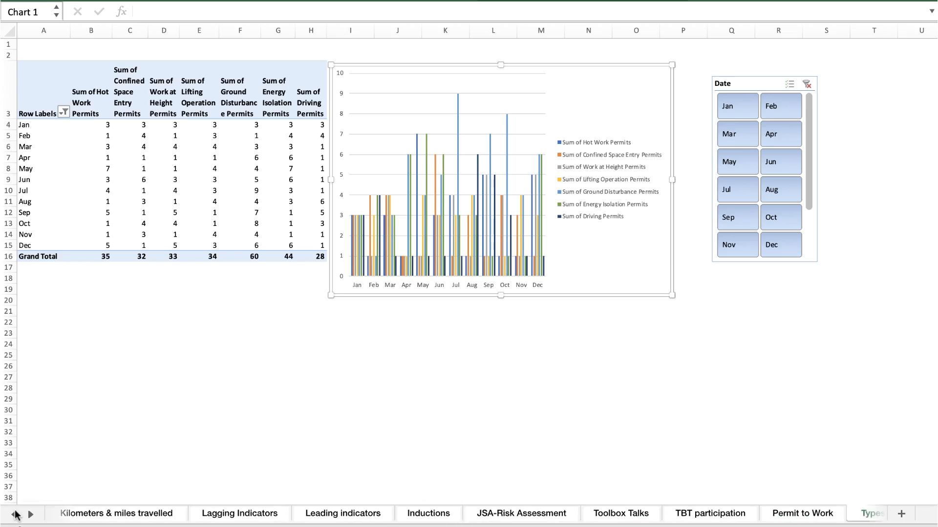
{"action": "left_click", "coordinate": [31, 513]}
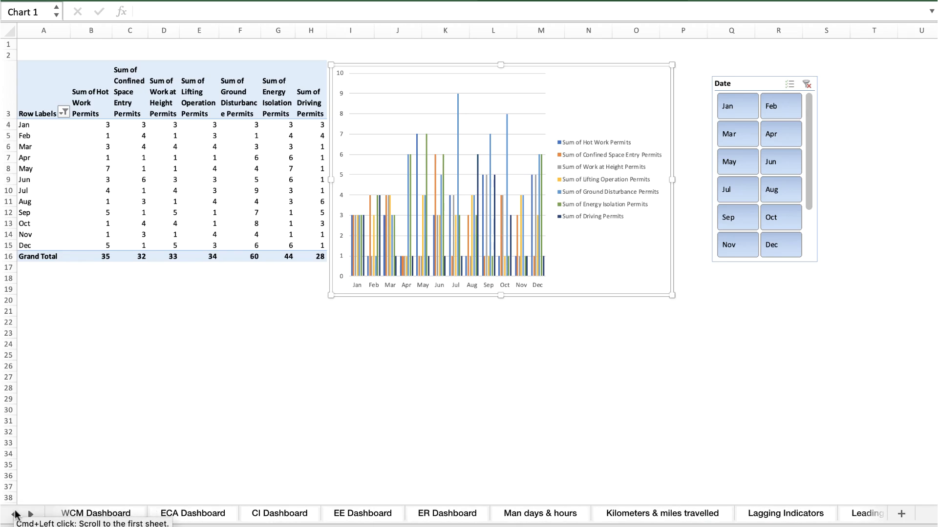
{"action": "left_click", "coordinate": [12, 513]}
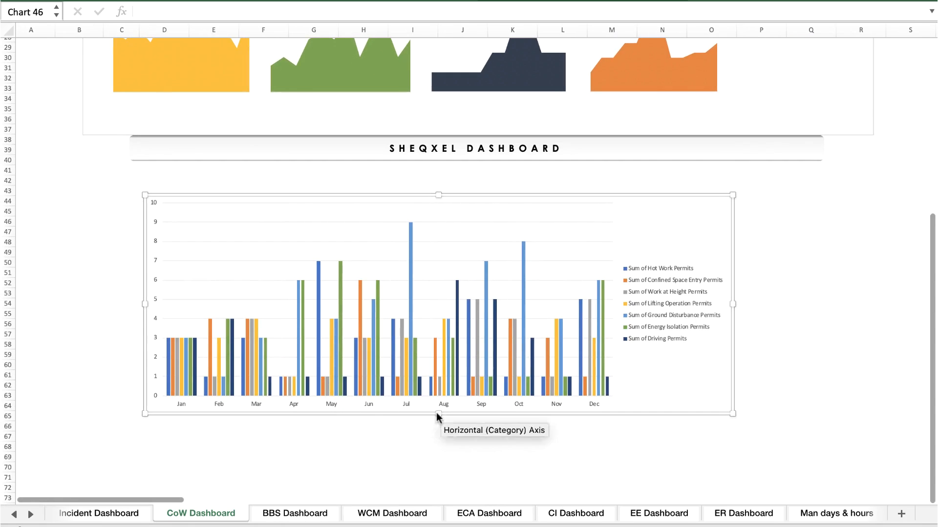
Select the dashboard group and drag its bottom handle up to shrink it
{"action": "scroll", "scroll_direction": "up", "scroll_amount": 3}
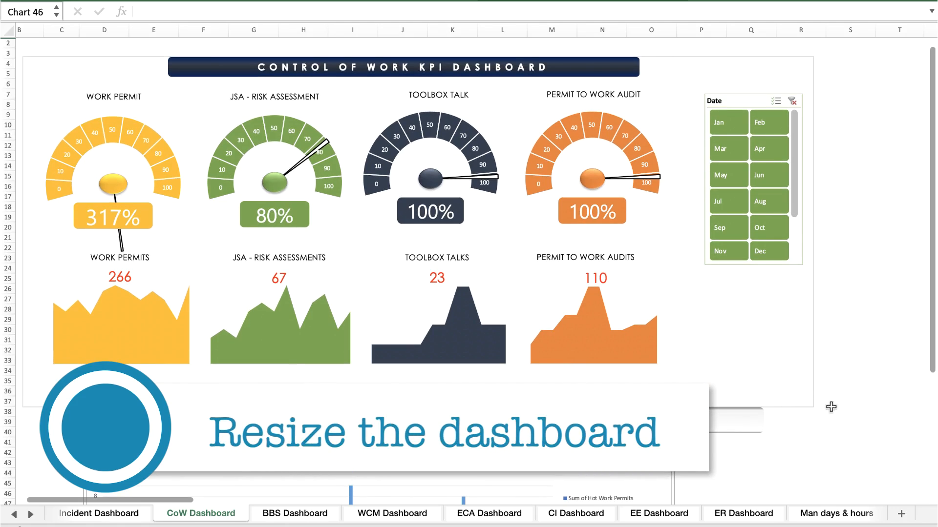
{"action": "left_click", "coordinate": [849, 432]}
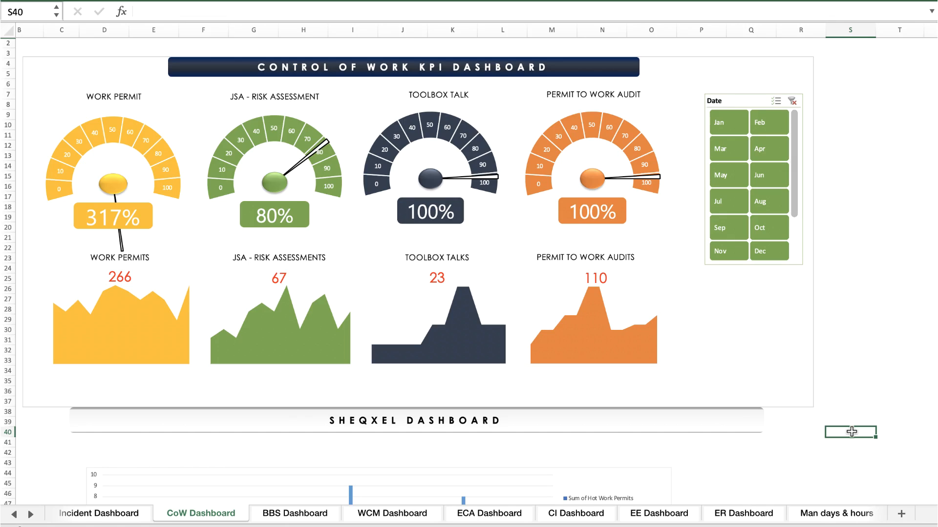
{"action": "mouse_move", "coordinate": [851, 434]}
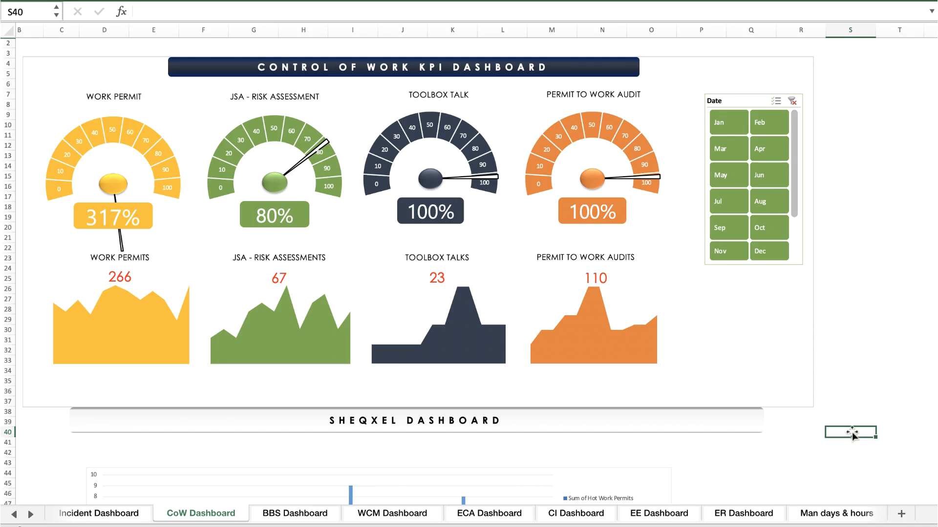
{"action": "mouse_move", "coordinate": [540, 427]}
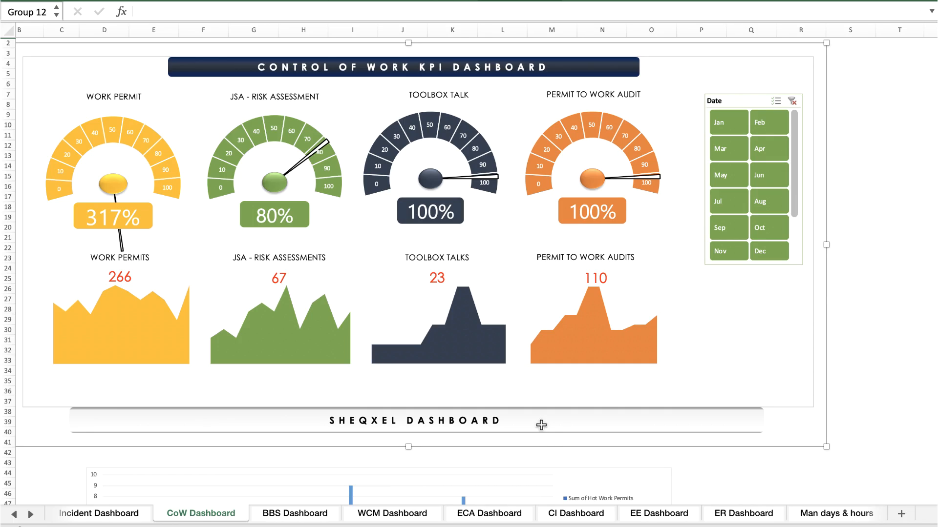
{"action": "mouse_move", "coordinate": [582, 448]}
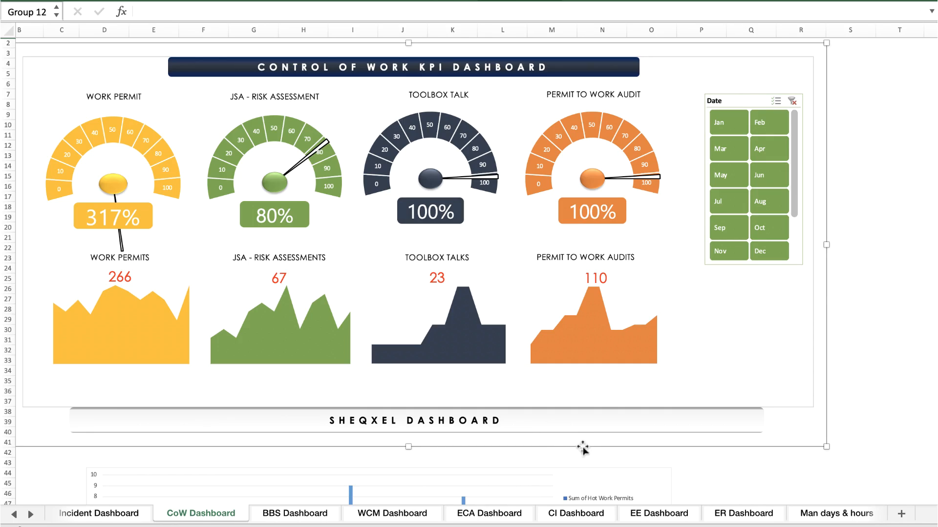
{"action": "mouse_move", "coordinate": [408, 448]}
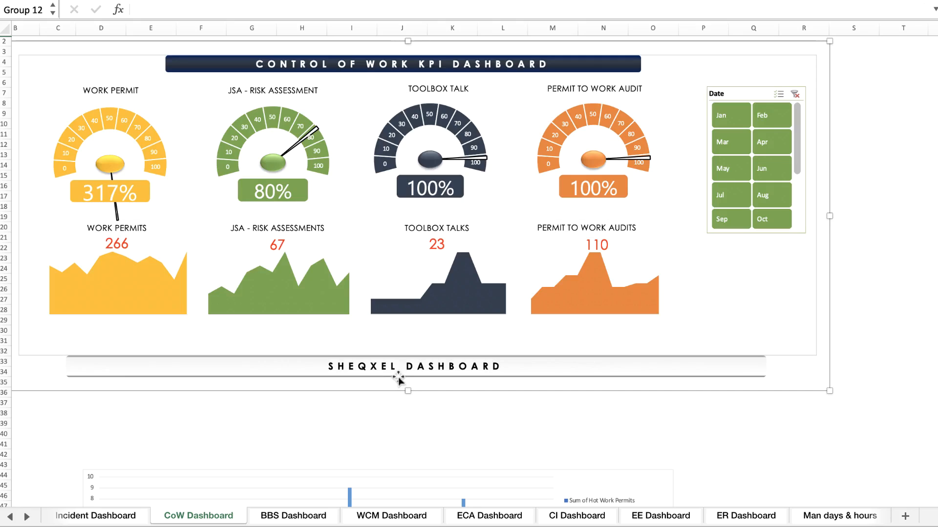
{"action": "mouse_move", "coordinate": [443, 407]}
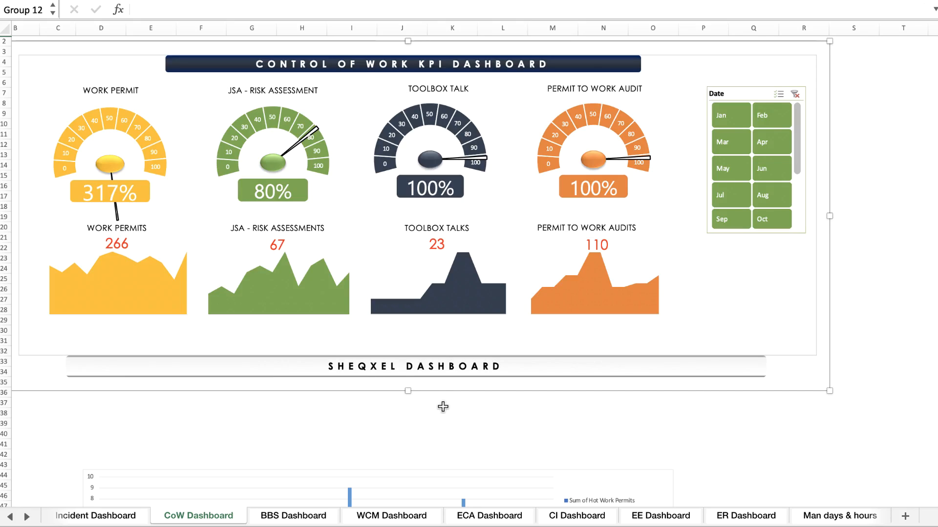
Ungroup the dashboard shapes through Shape Format > Arrange > Group > Ungroup
{"action": "left_click", "coordinate": [452, 413]}
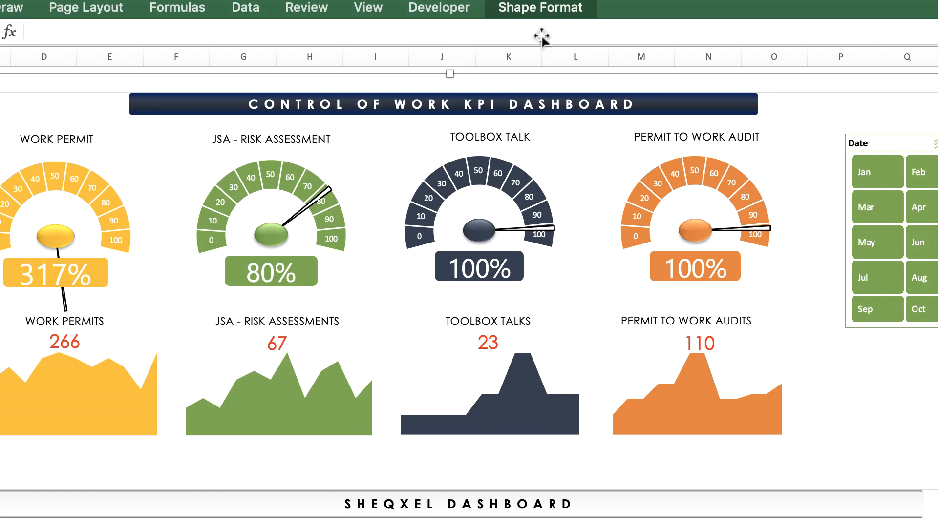
{"action": "left_click", "coordinate": [539, 8]}
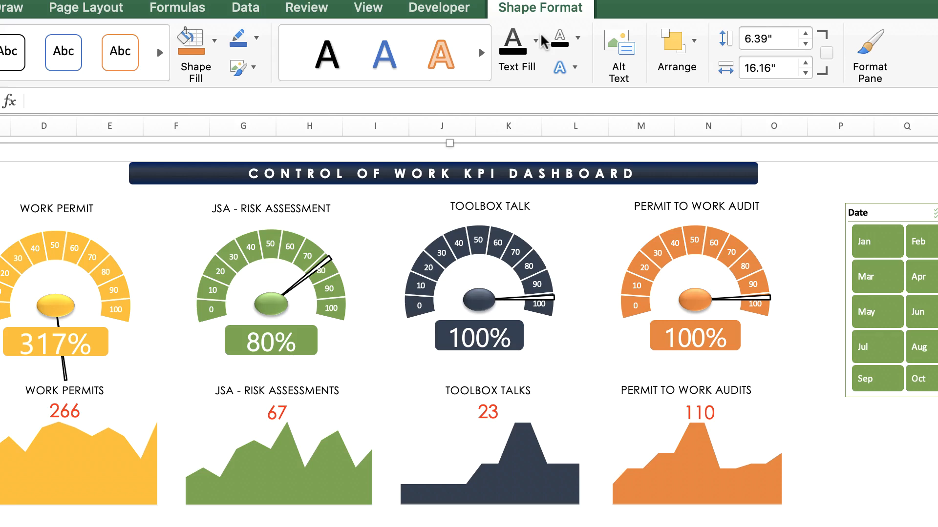
{"action": "left_click", "coordinate": [676, 53]}
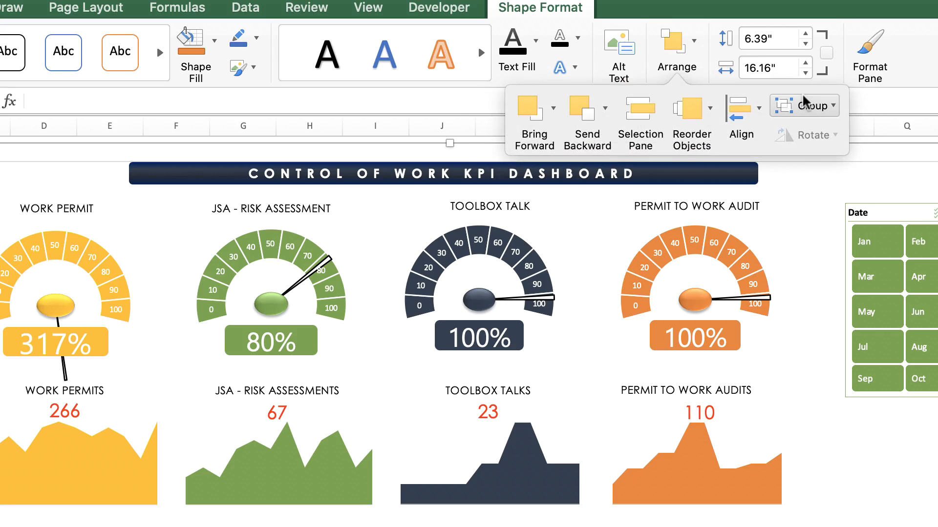
{"action": "mouse_move", "coordinate": [810, 106]}
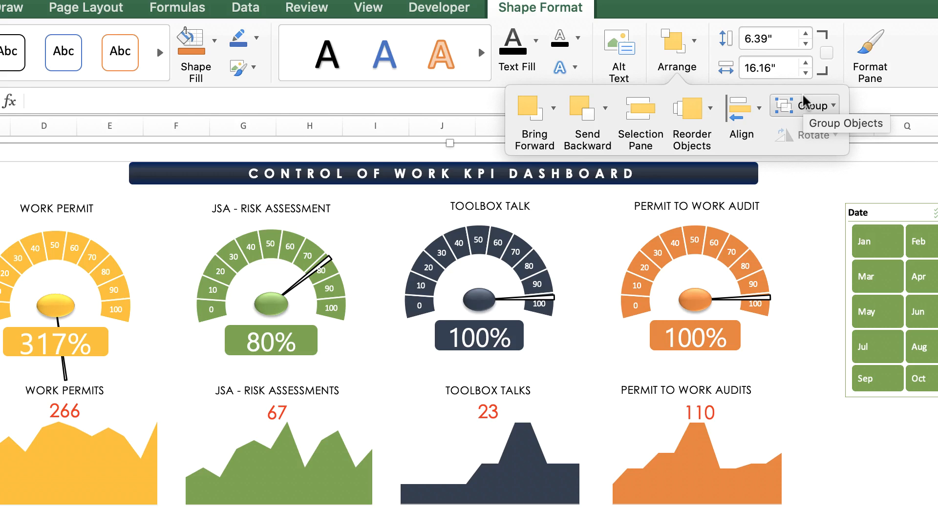
{"action": "left_click", "coordinate": [829, 106]}
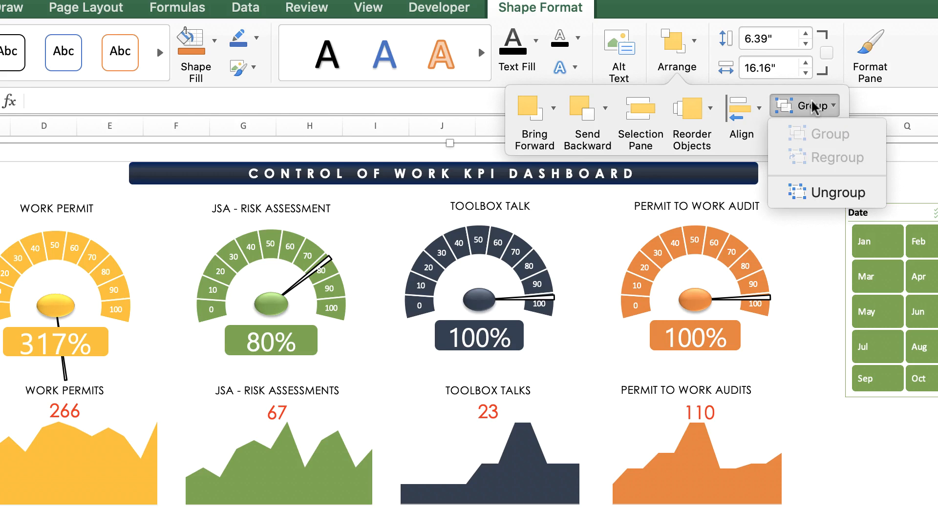
{"action": "left_click", "coordinate": [837, 192]}
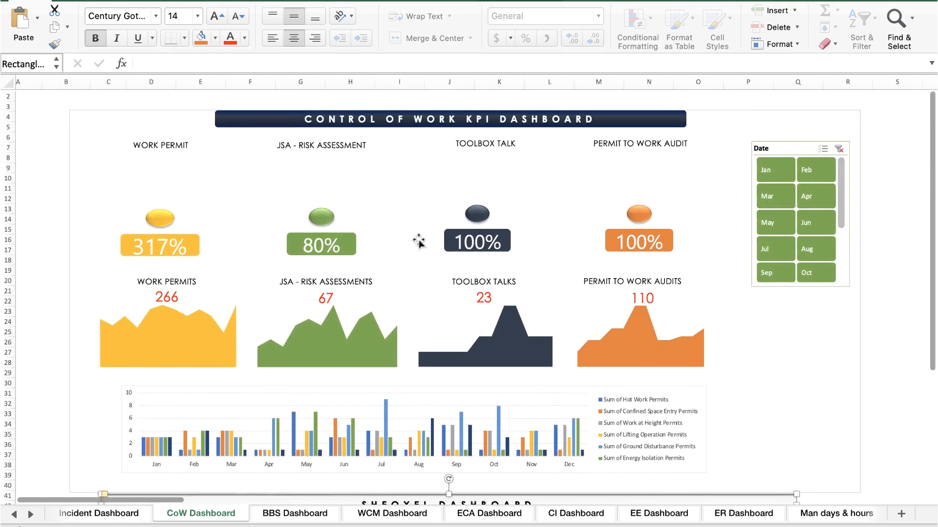
Title the chart TYPES OF WORK PERMITS with data labels and filter the slicer to January–April
{"action": "left_click", "coordinate": [21, 16]}
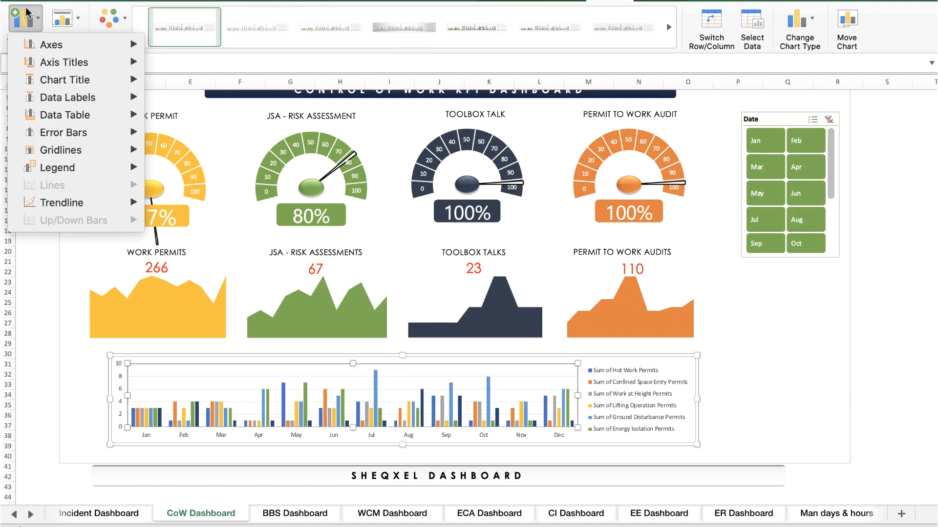
{"action": "left_click", "coordinate": [65, 80]}
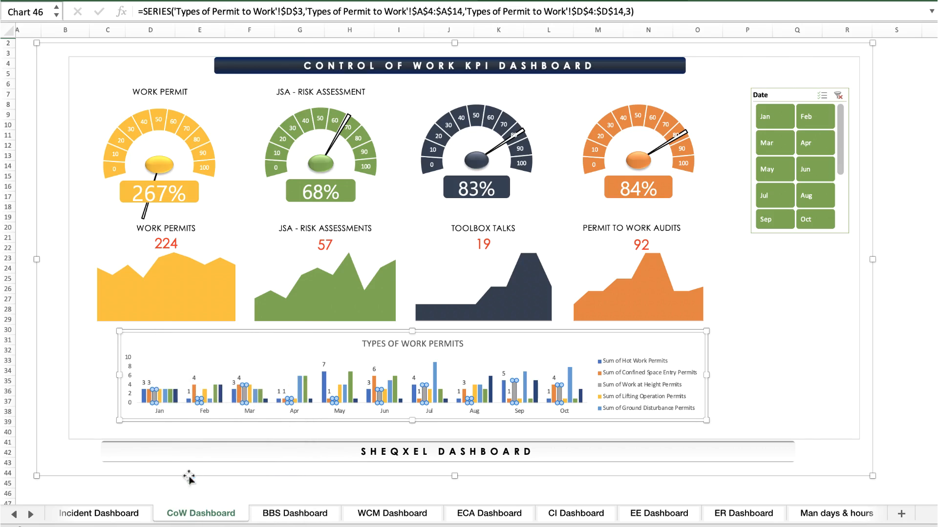
{"action": "right_click", "coordinate": [155, 398]}
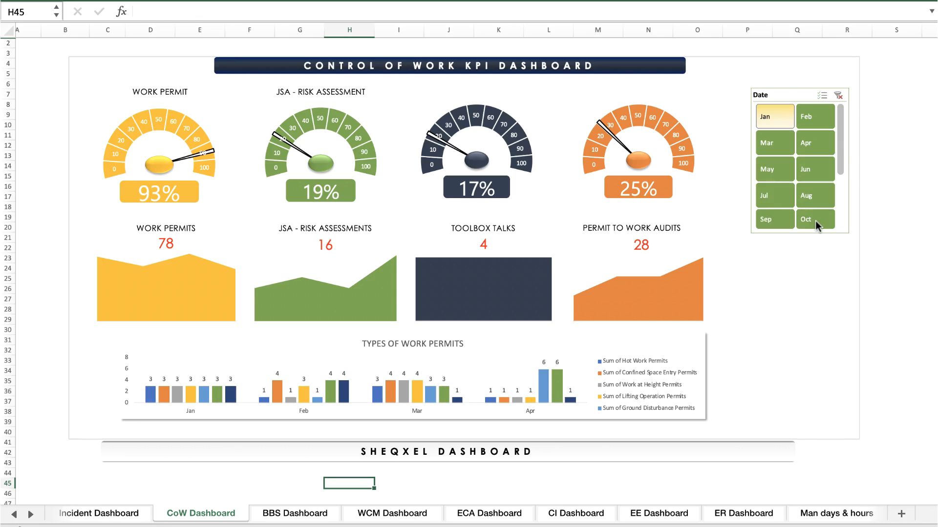
Switch to the Source Data sheet to edit the W2 and X2 participation headers
{"action": "left_click", "coordinate": [449, 513]}
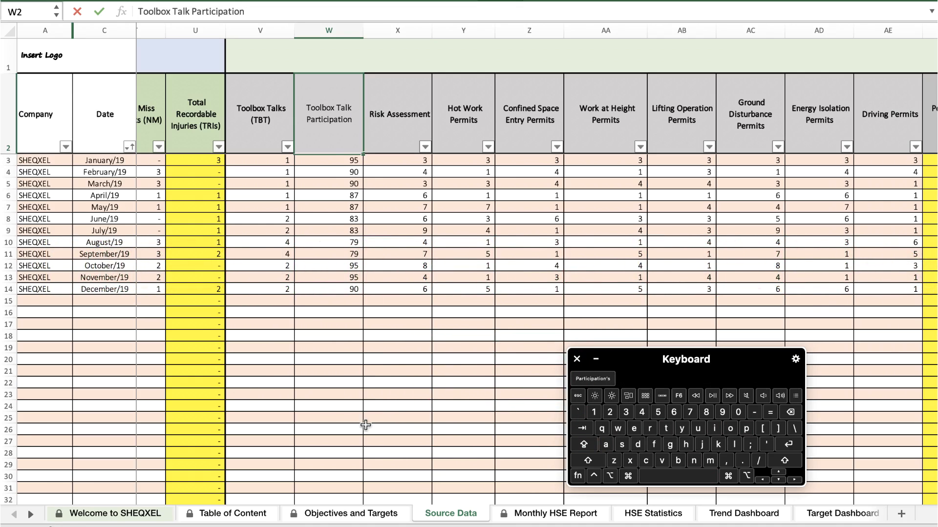
Confirm the Toolbox Talks header without (TBT) and review the #REF! errors across the objectives, statistics and dashboard sheets
{"action": "left_click", "coordinate": [398, 406]}
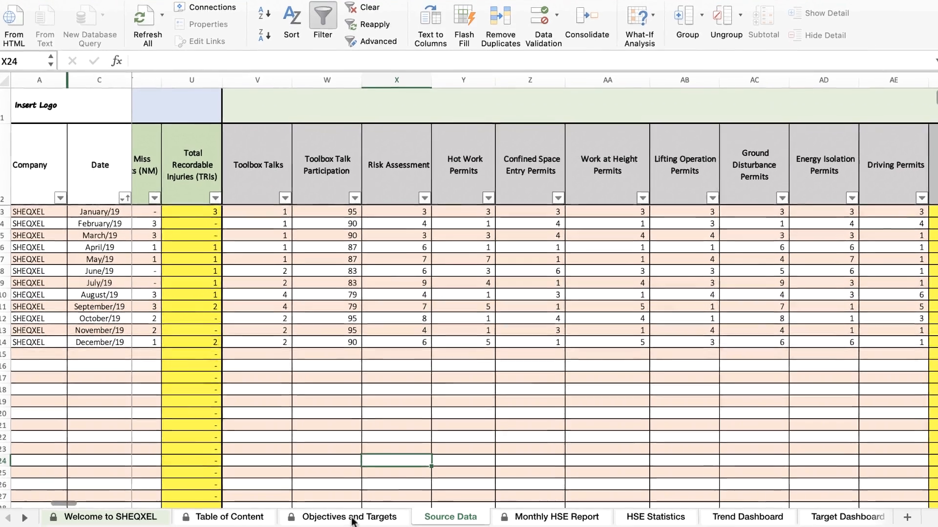
{"action": "left_click", "coordinate": [348, 516]}
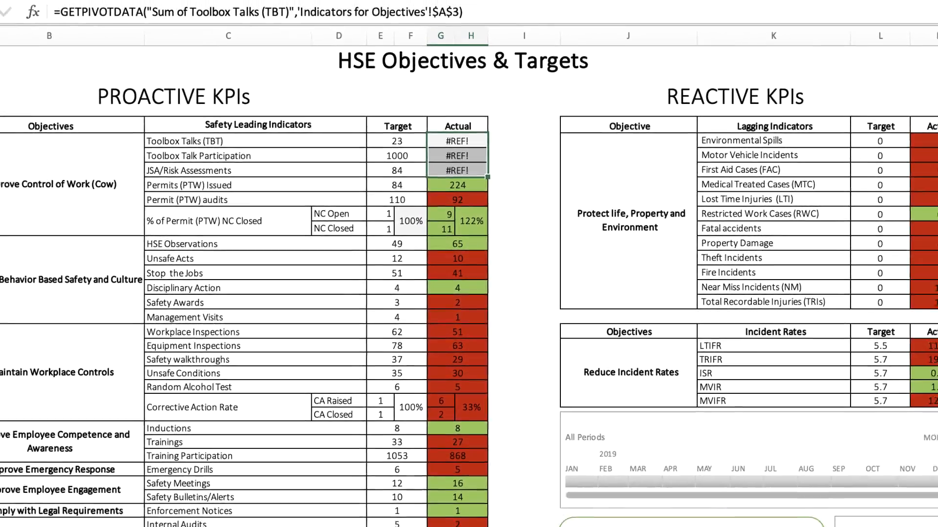
{"action": "left_click", "coordinate": [650, 513]}
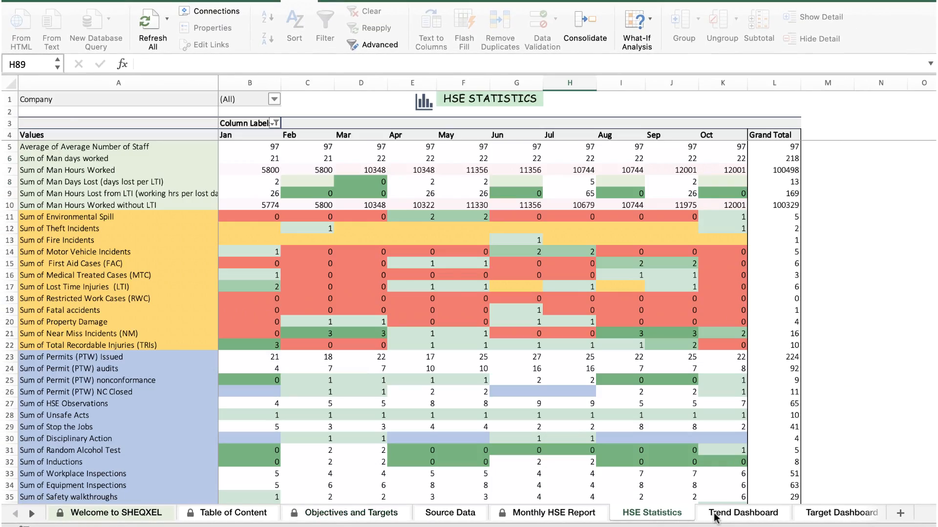
{"action": "left_click", "coordinate": [743, 513]}
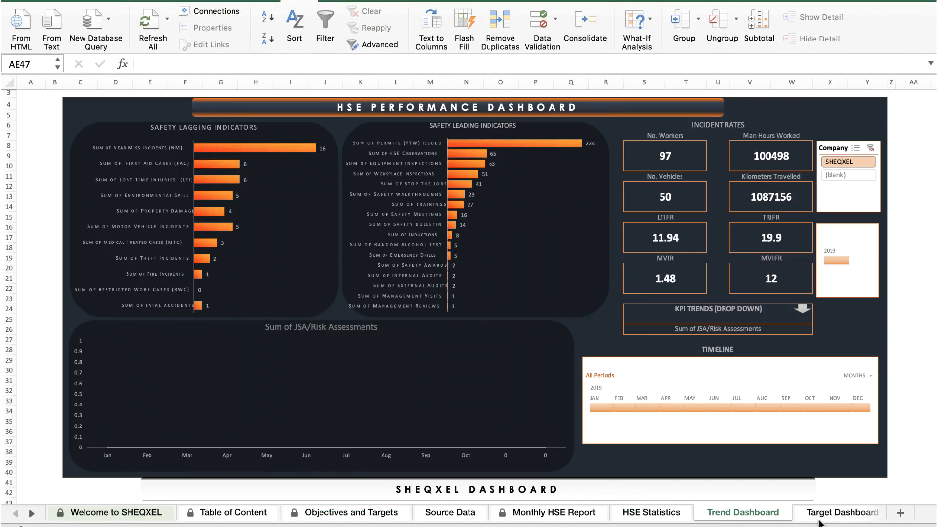
{"action": "left_click", "coordinate": [842, 513]}
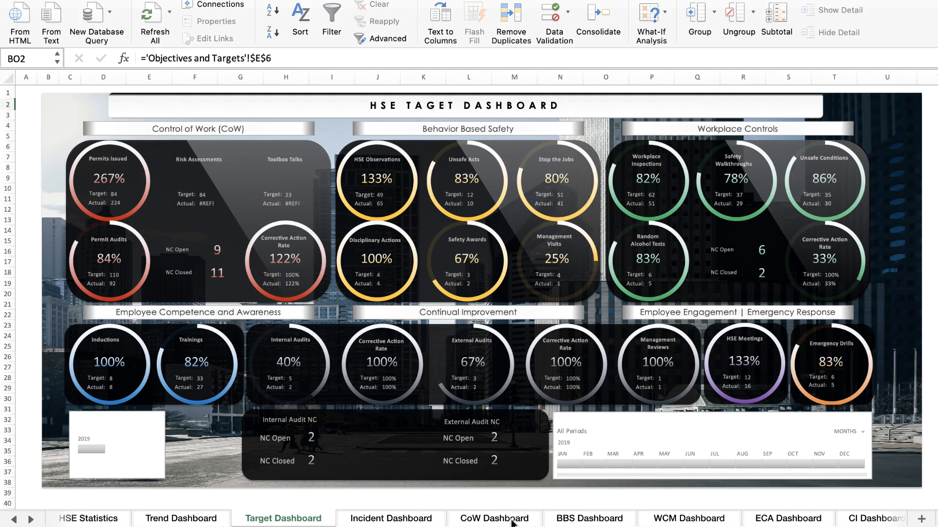
{"action": "left_click", "coordinate": [491, 519]}
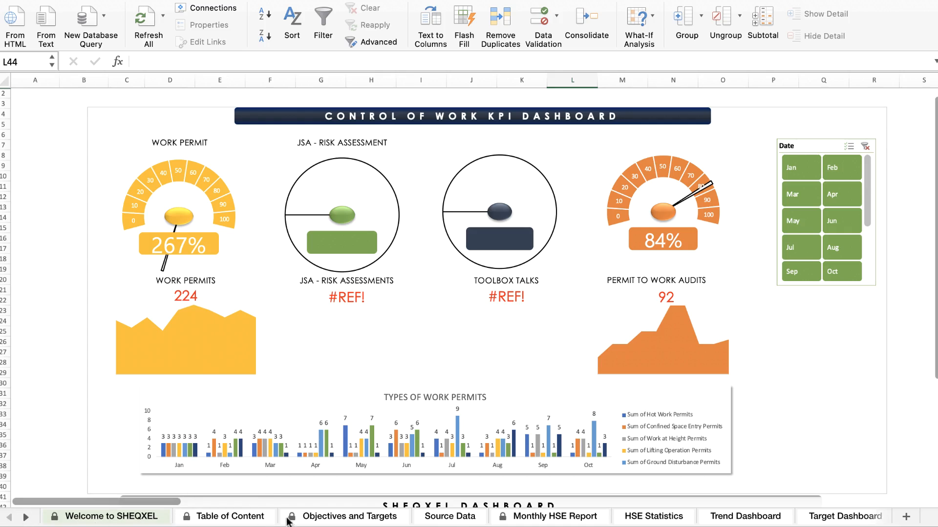
{"action": "left_click", "coordinate": [449, 517]}
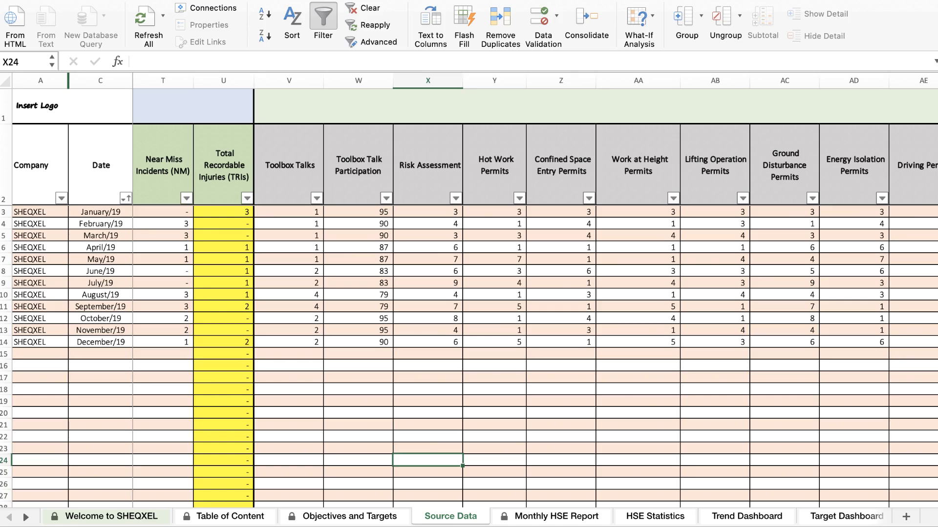
Restore headers Toolbox Talks (TBT), Toolbox Talk Participations and JSA/Risk Assessments, verify the dashboards, then go to Welcome to SHEQXEL
{"action": "left_click", "coordinate": [289, 166]}
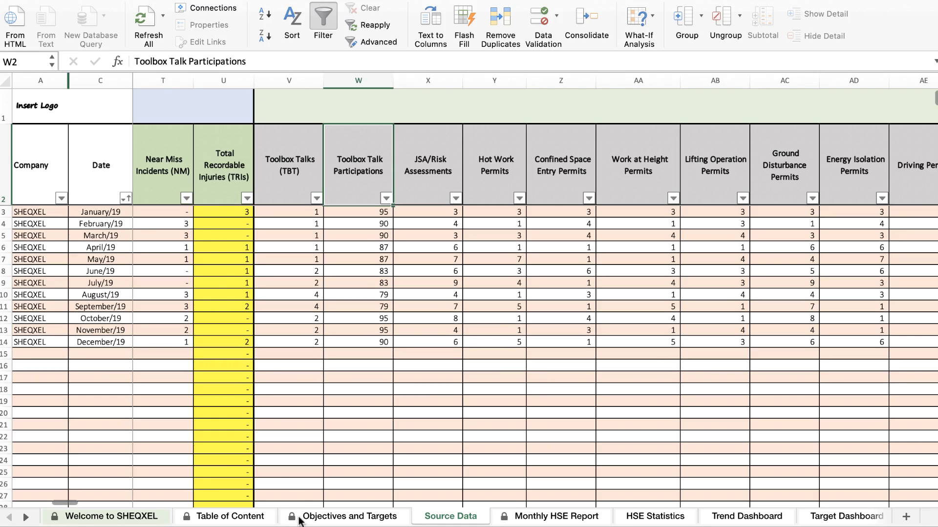
{"action": "left_click", "coordinate": [350, 516]}
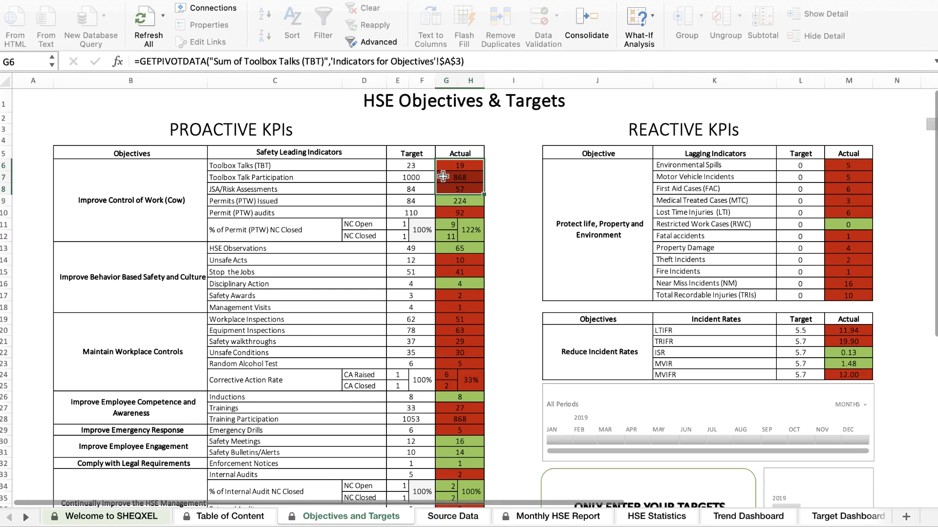
{"action": "left_click", "coordinate": [26, 517]}
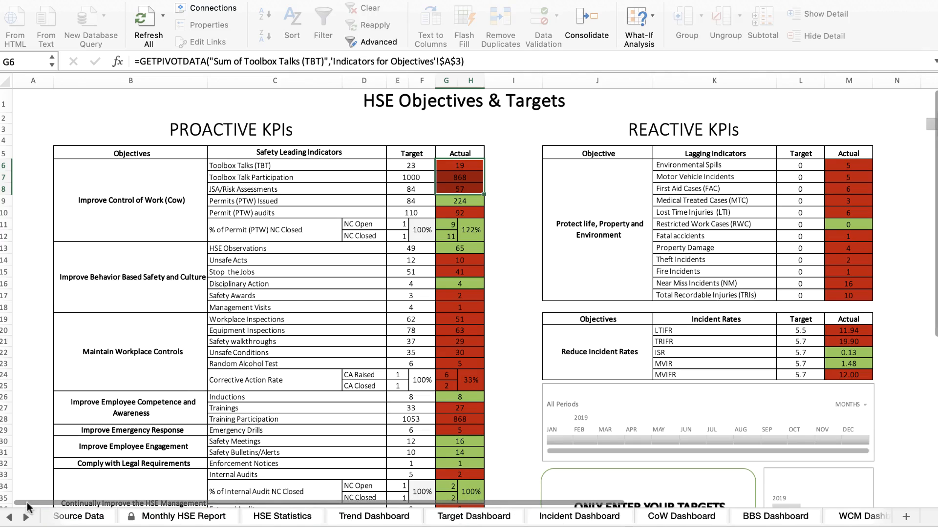
{"action": "left_click", "coordinate": [26, 517]}
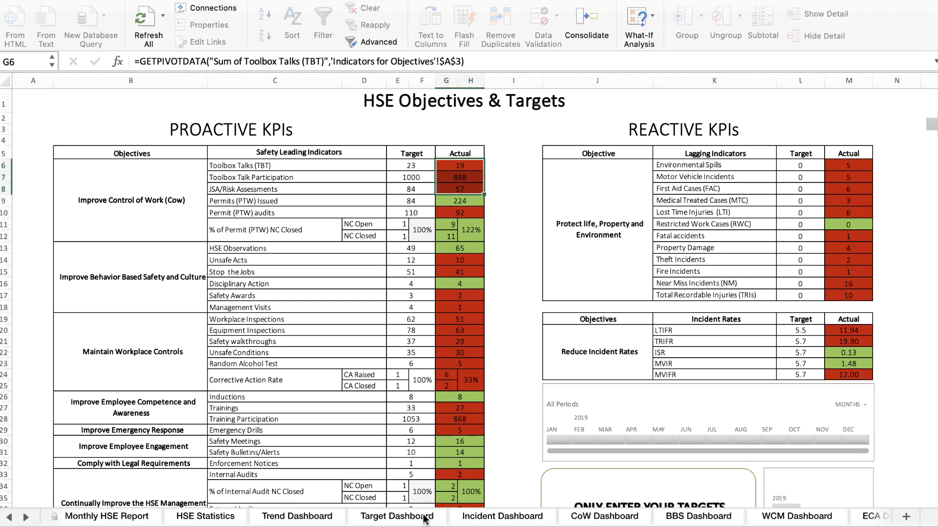
{"action": "left_click", "coordinate": [603, 513]}
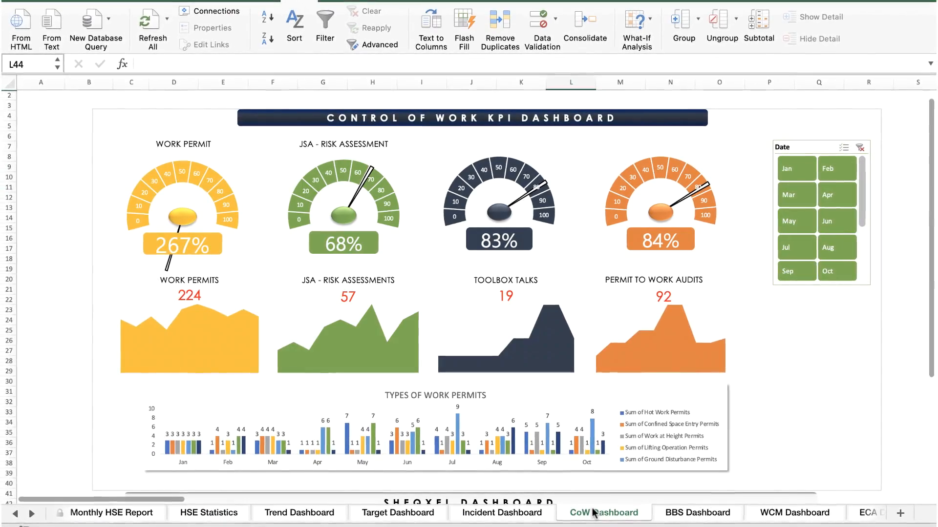
{"action": "left_click", "coordinate": [112, 513]}
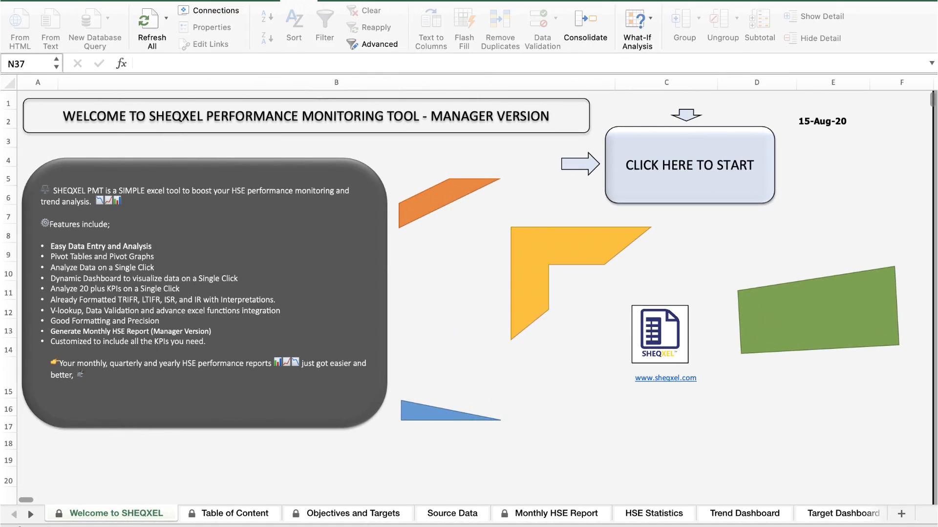
Insert four blank table columns after JSA/Risk Assessments and view the CoW Dashboard figures
{"action": "right_click", "coordinate": [255, 17]}
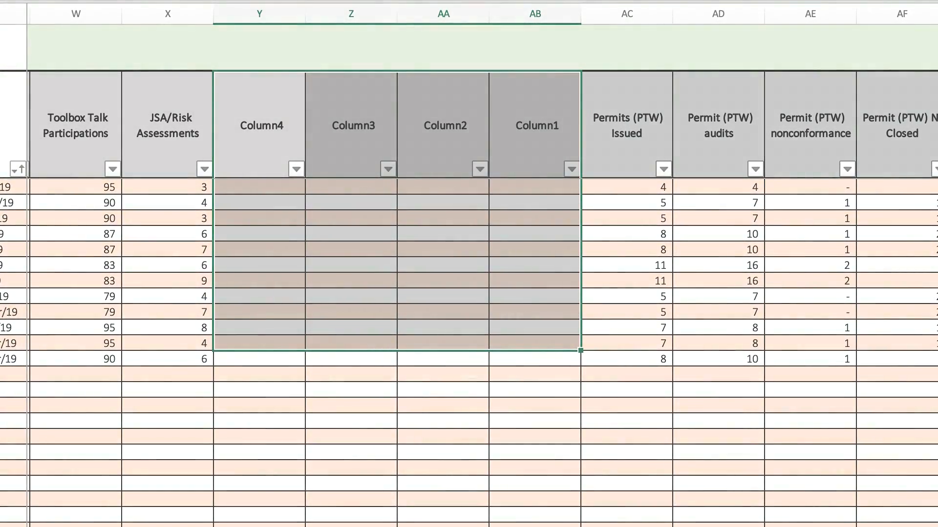
{"action": "left_click", "coordinate": [401, 505]}
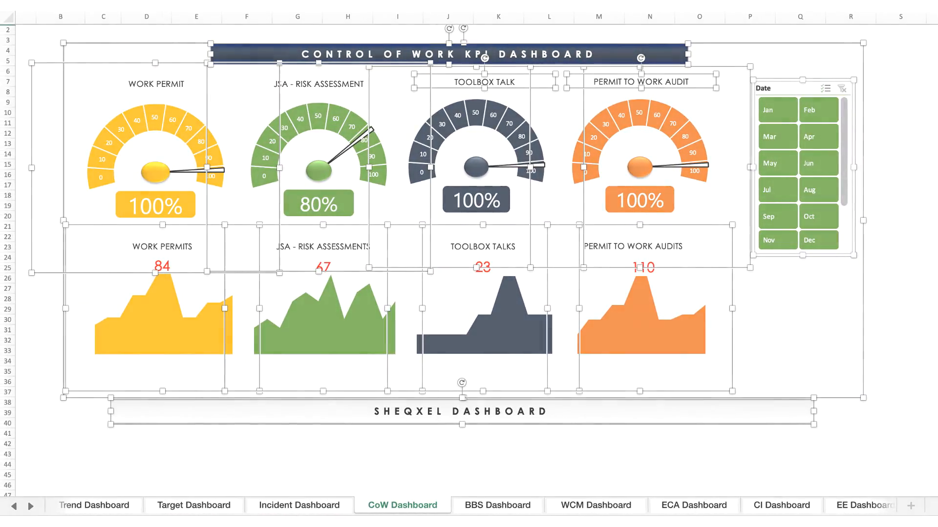